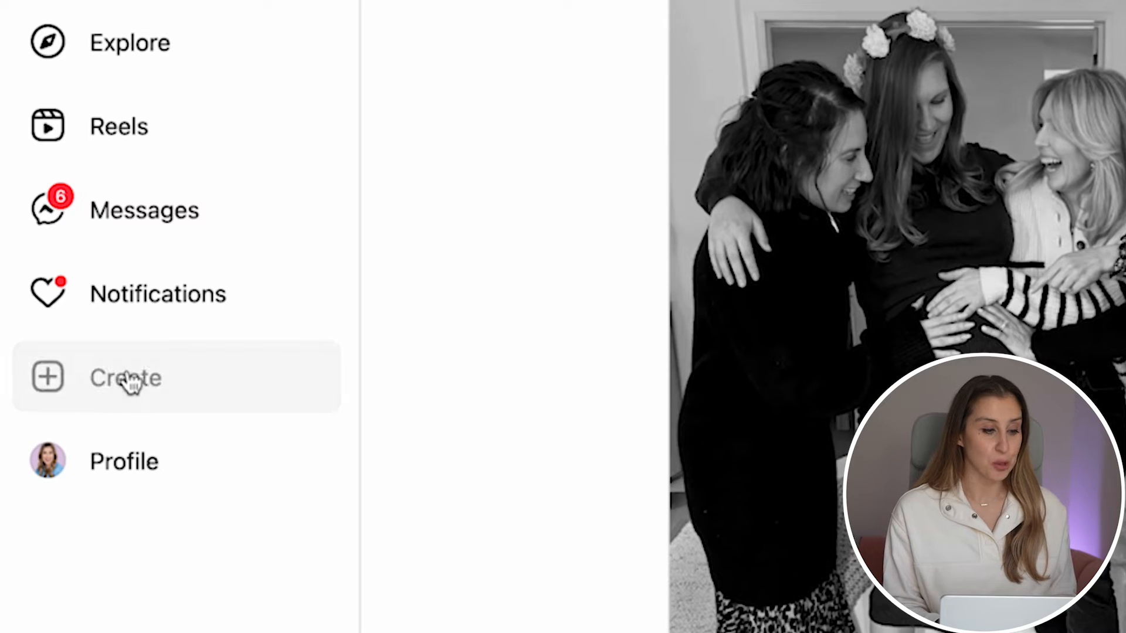
Start a new post from Instagram's Create menu in the sidebar.
left_click(125, 376)
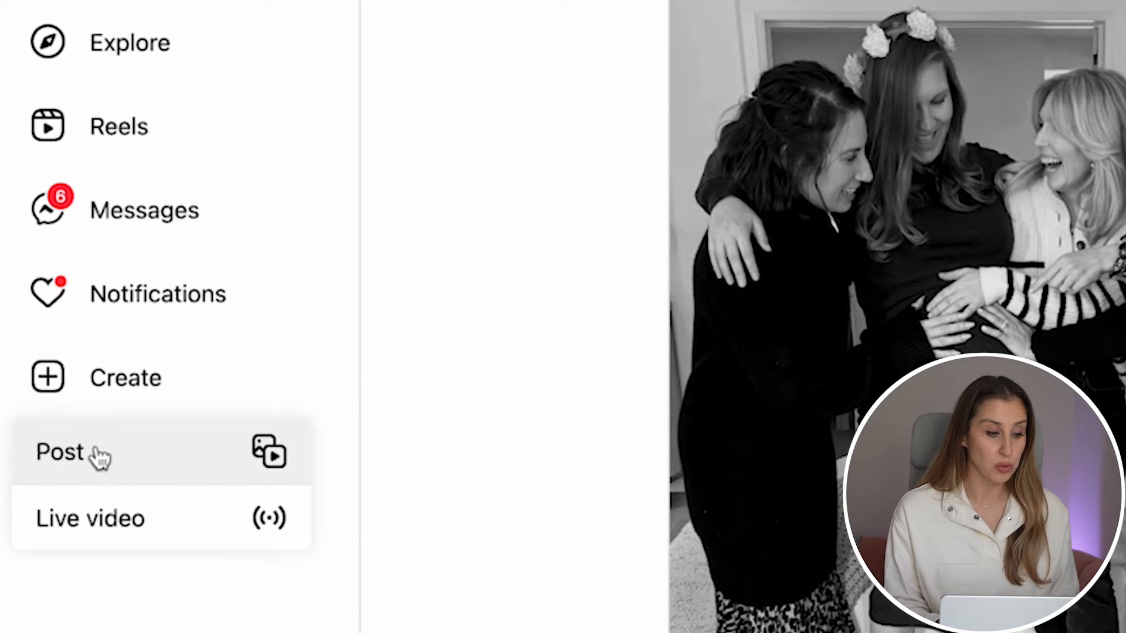
left_click(60, 452)
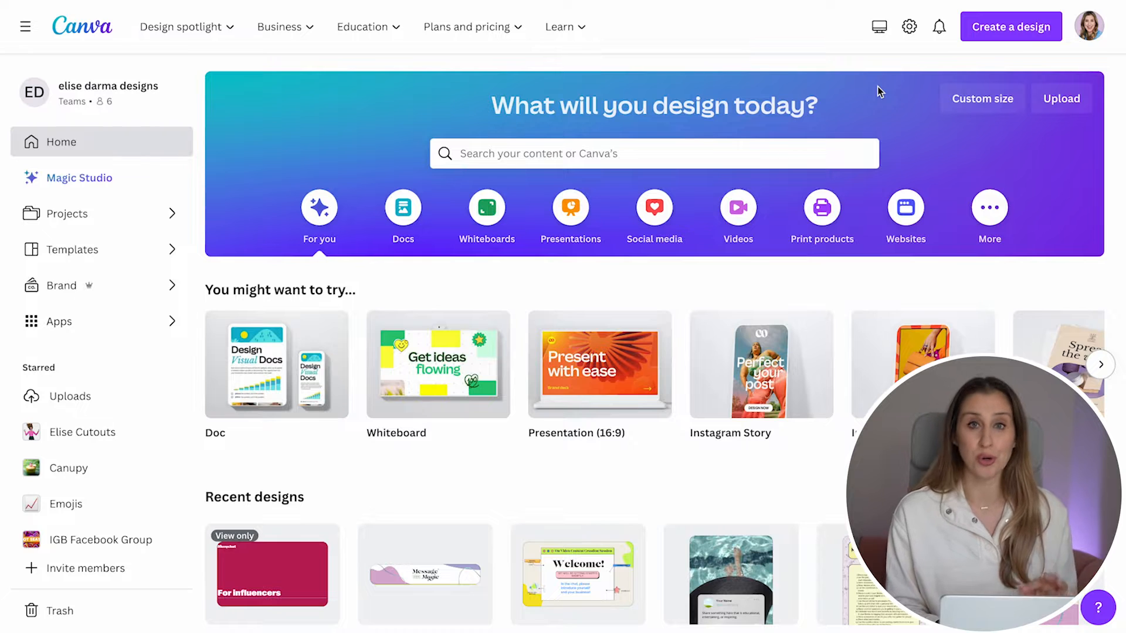
mouse_move(975, 40)
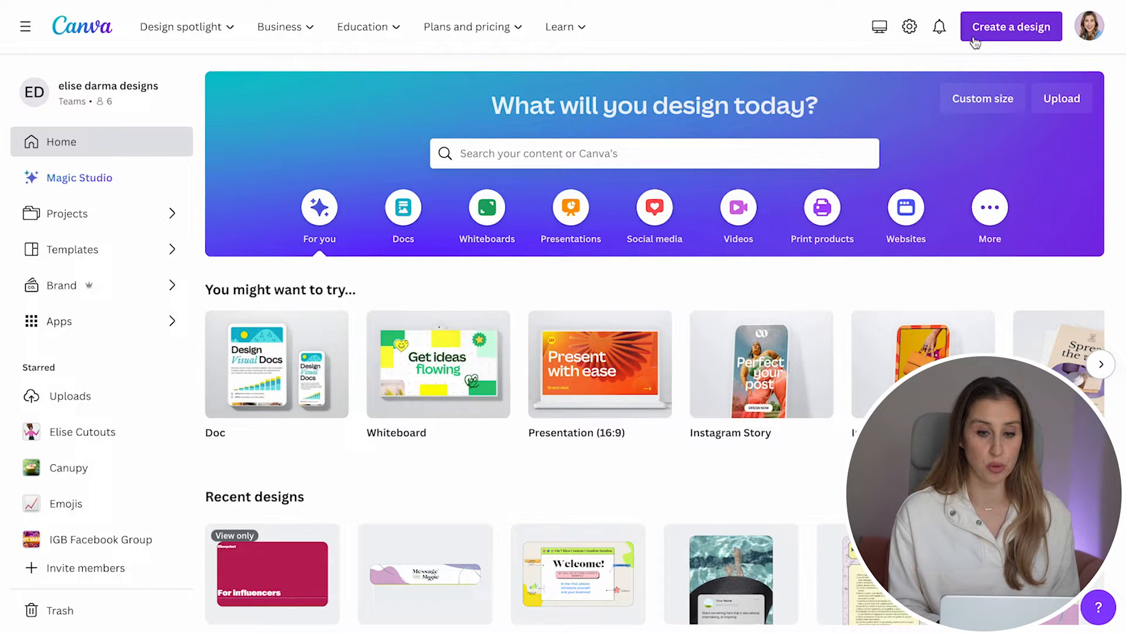
Create a new blank Instagram Reel design sized 1080 × 1920 px.
left_click(1010, 27)
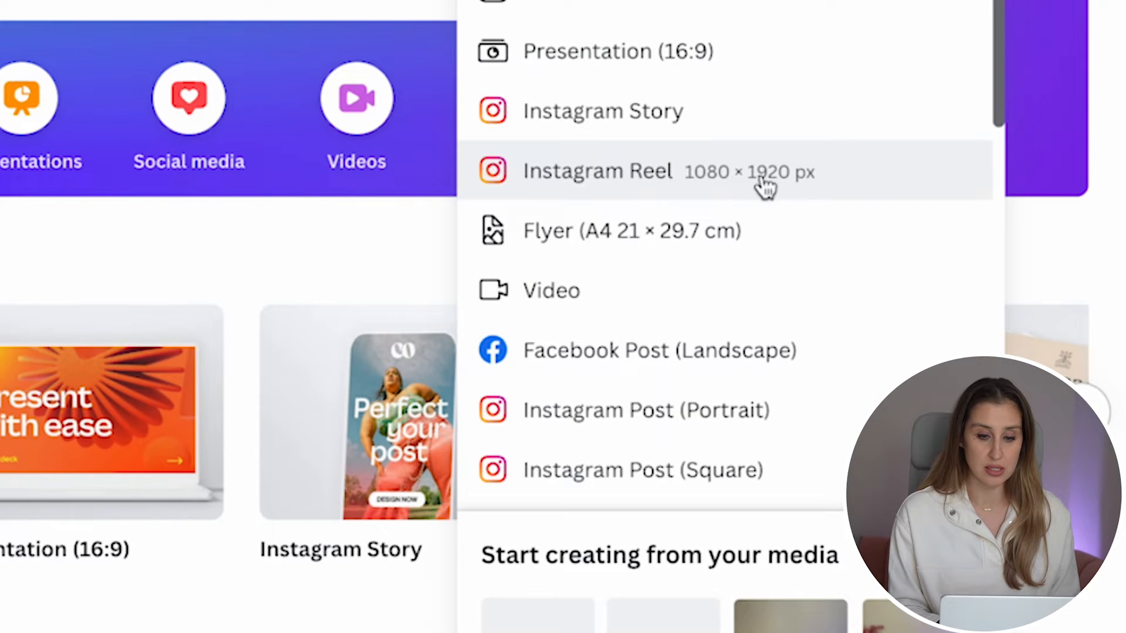
left_click(599, 171)
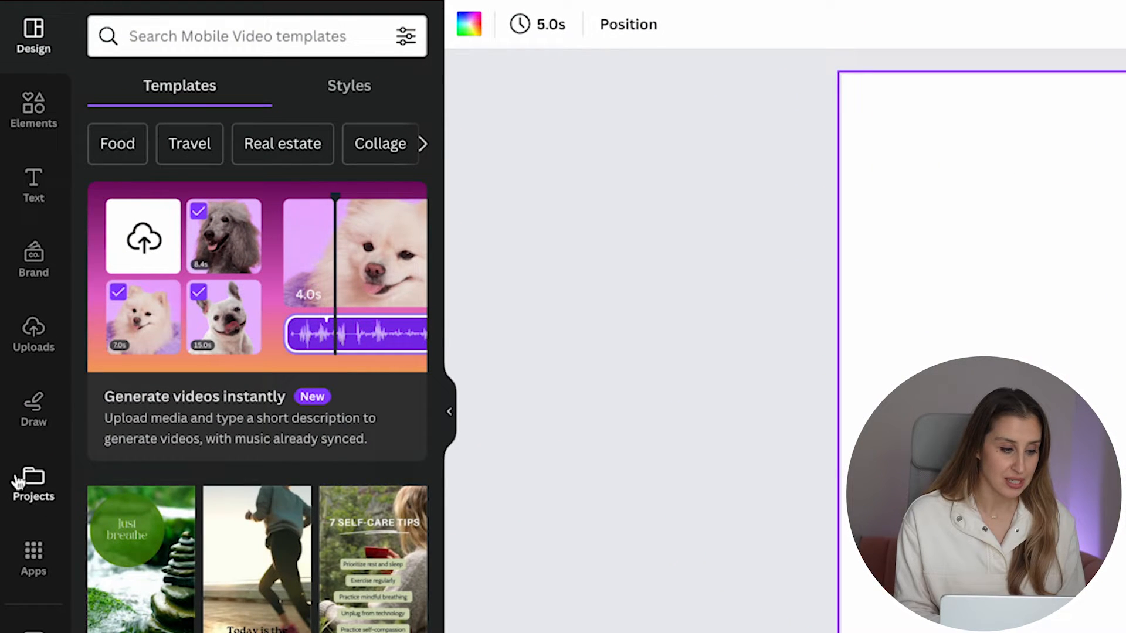
Add the 7.0s beach clip from the B-Roll project folder to the reel page.
left_click(33, 485)
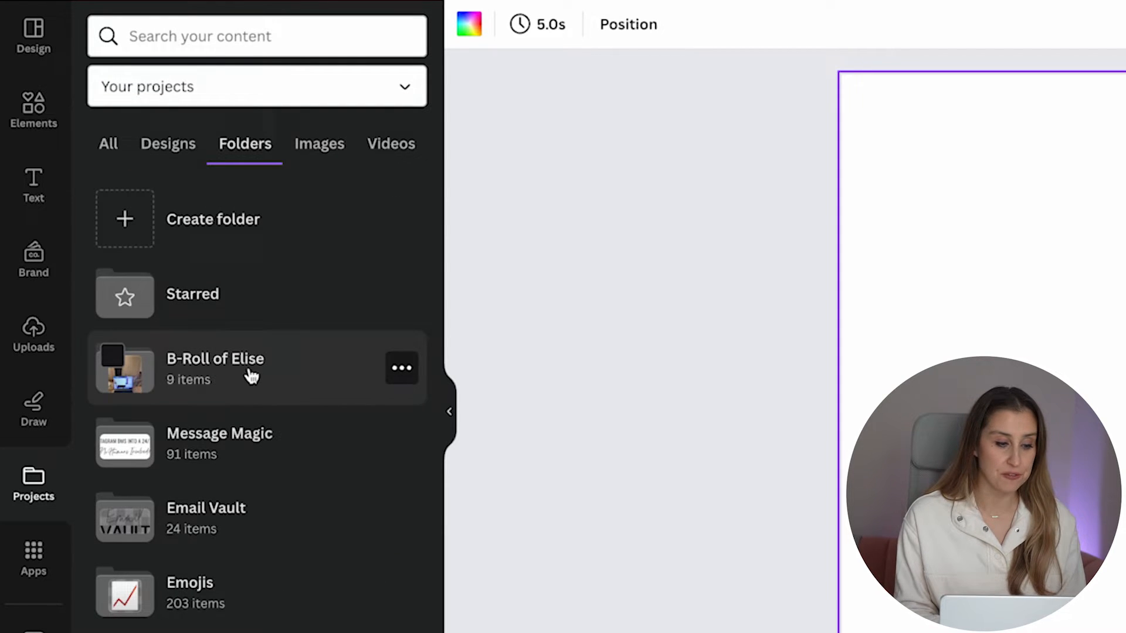
left_click(215, 368)
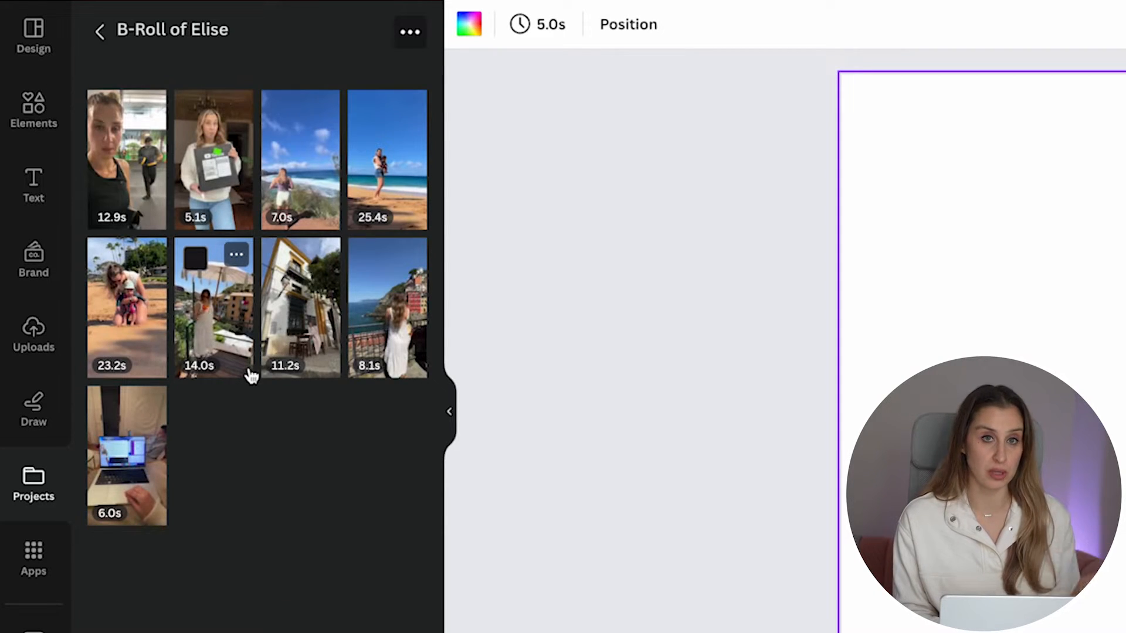
mouse_move(284, 473)
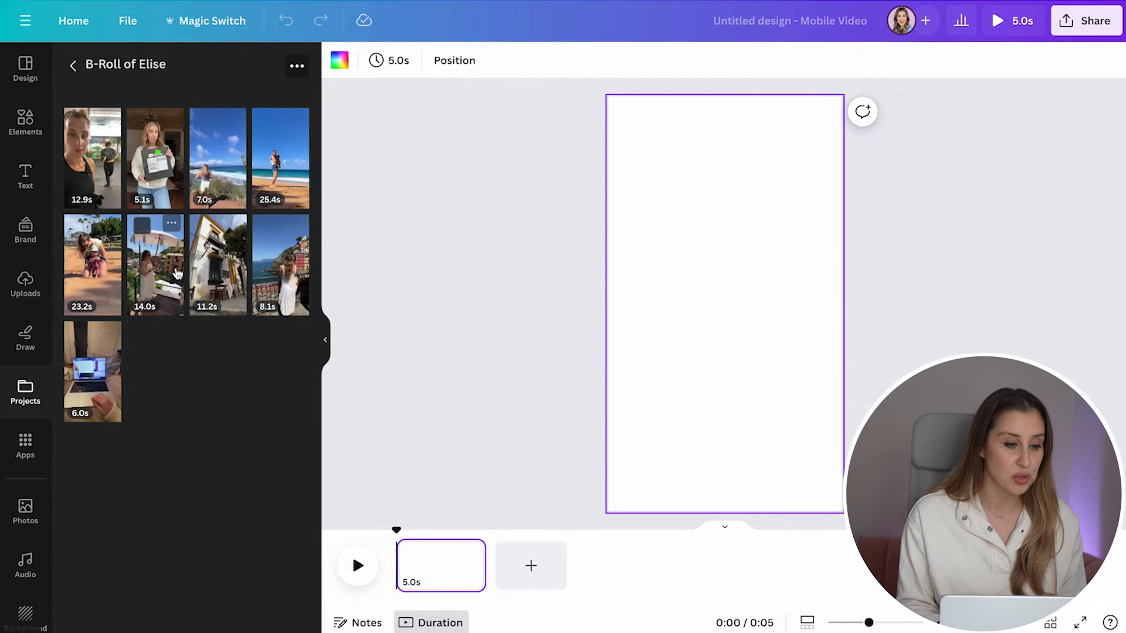
mouse_move(217, 156)
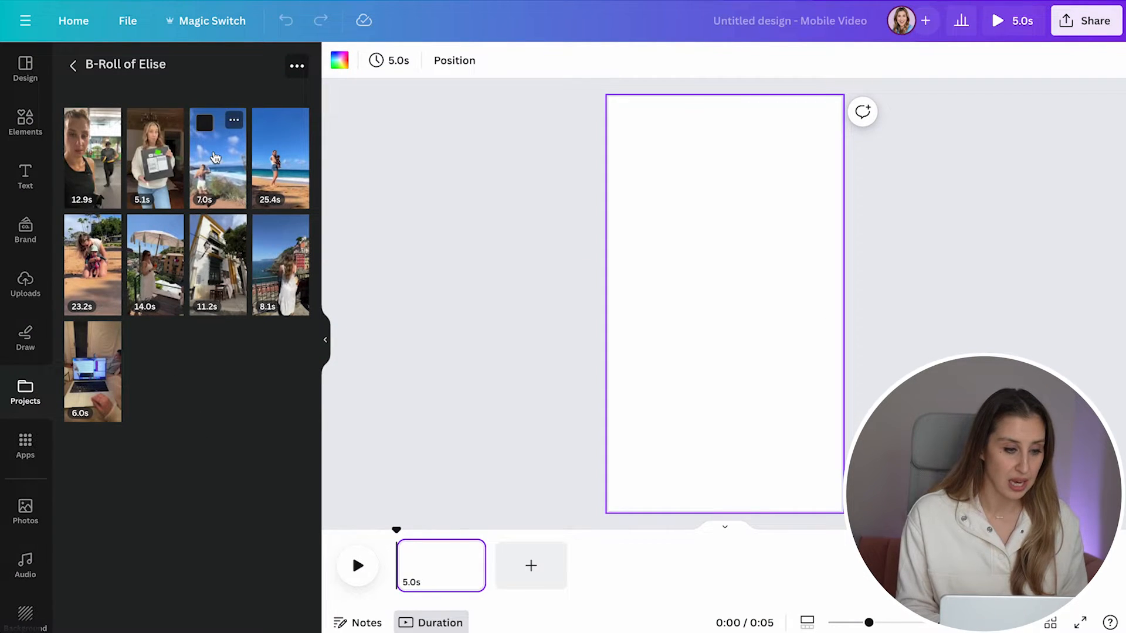
left_click(219, 157)
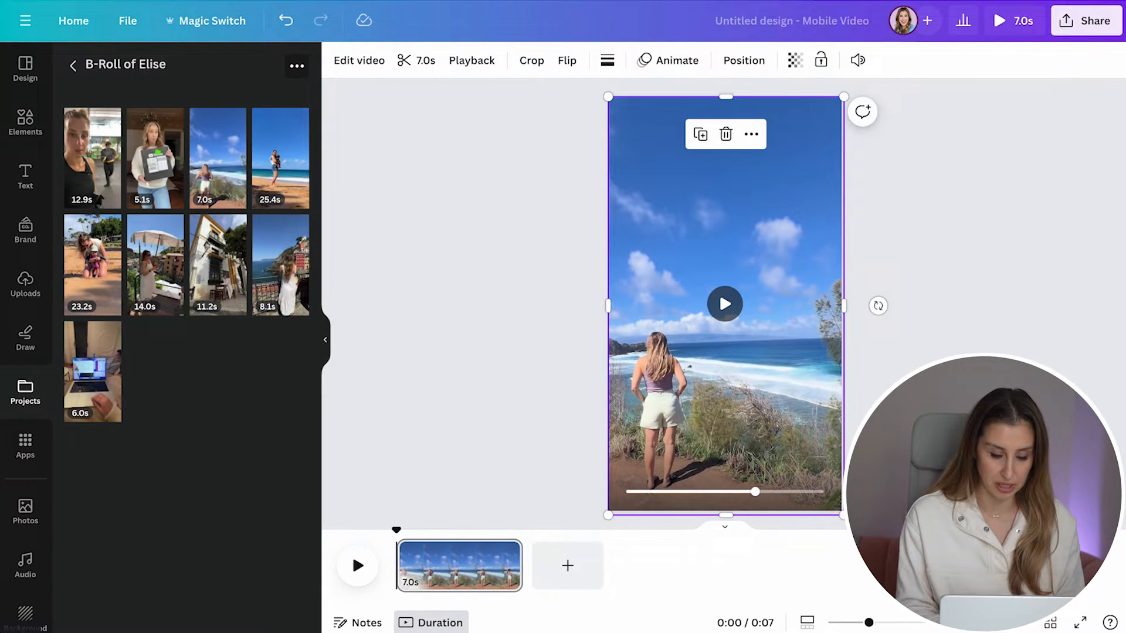
mouse_move(679, 262)
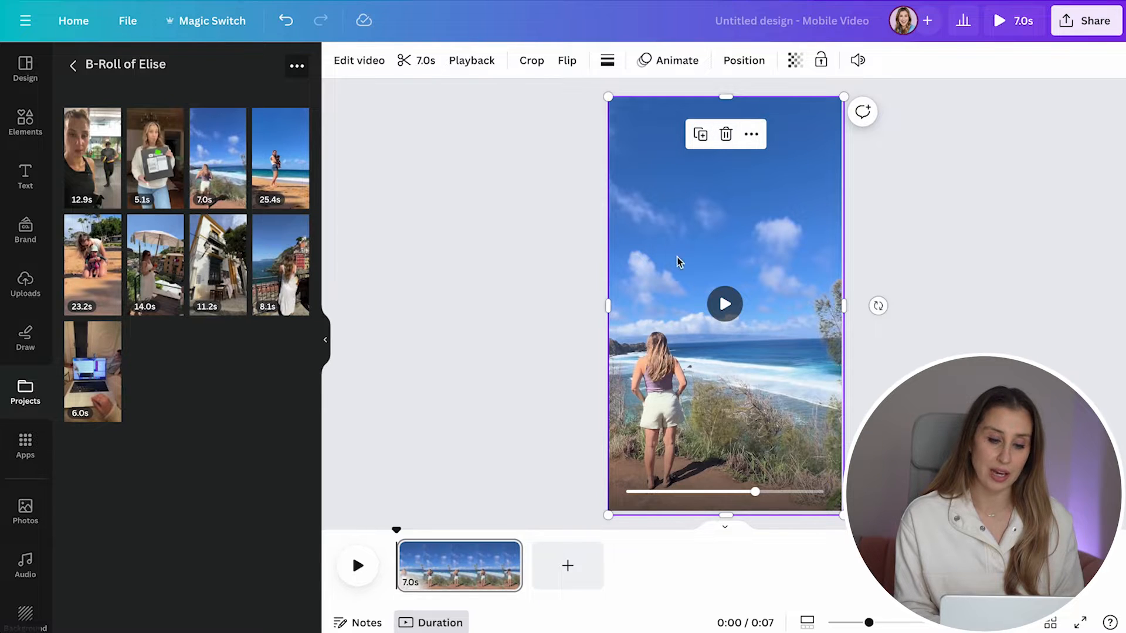
mouse_move(727, 335)
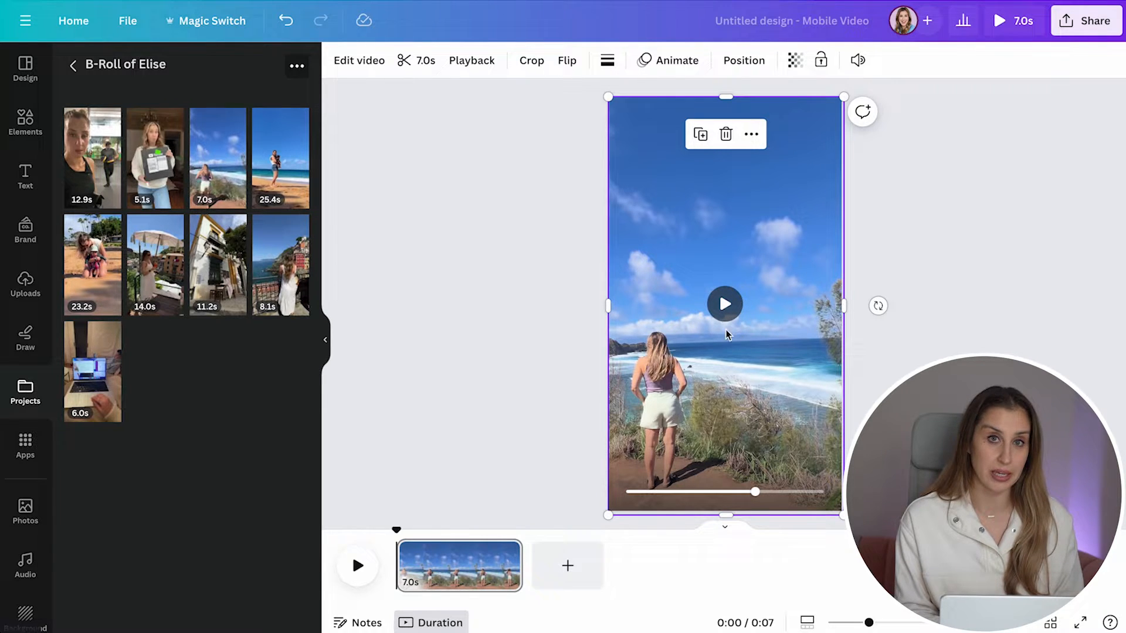
mouse_move(781, 271)
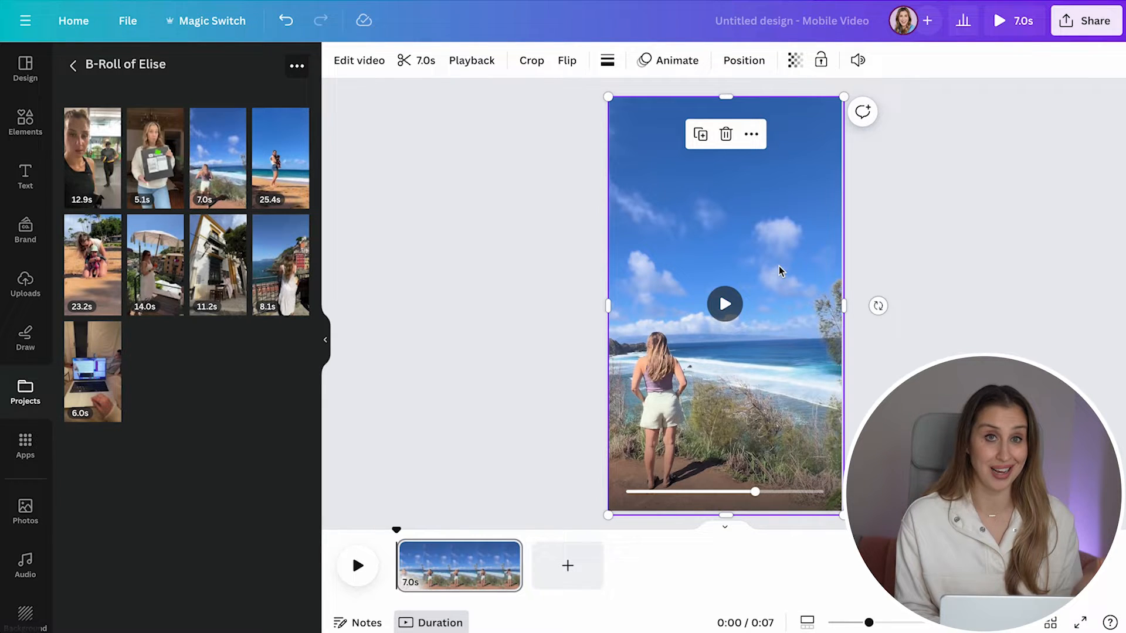
mouse_move(459, 565)
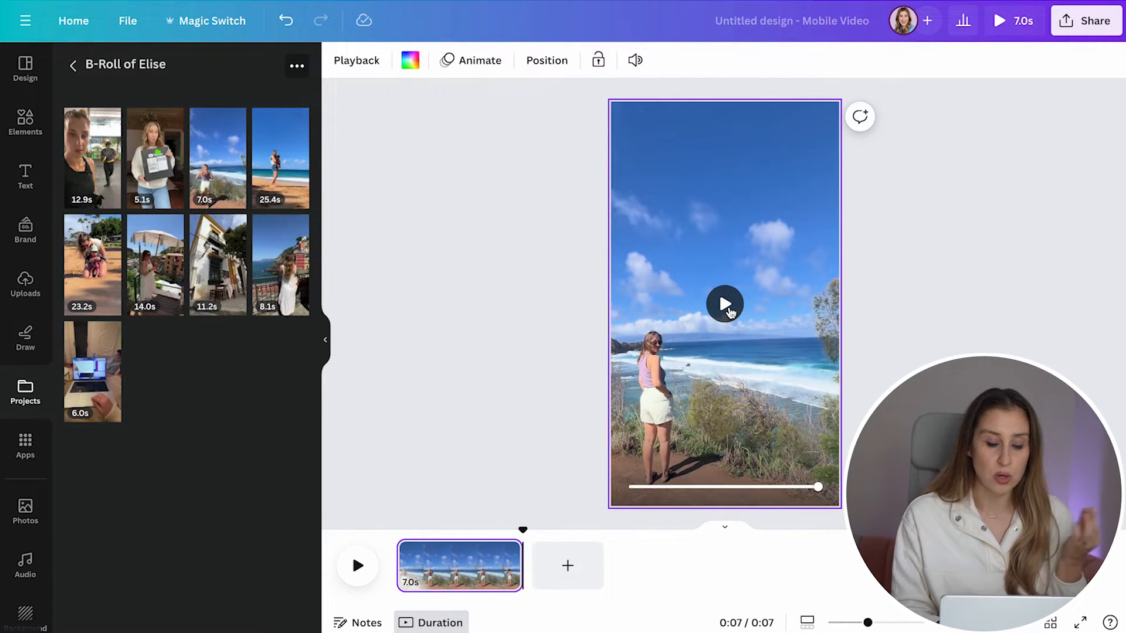
left_click(725, 303)
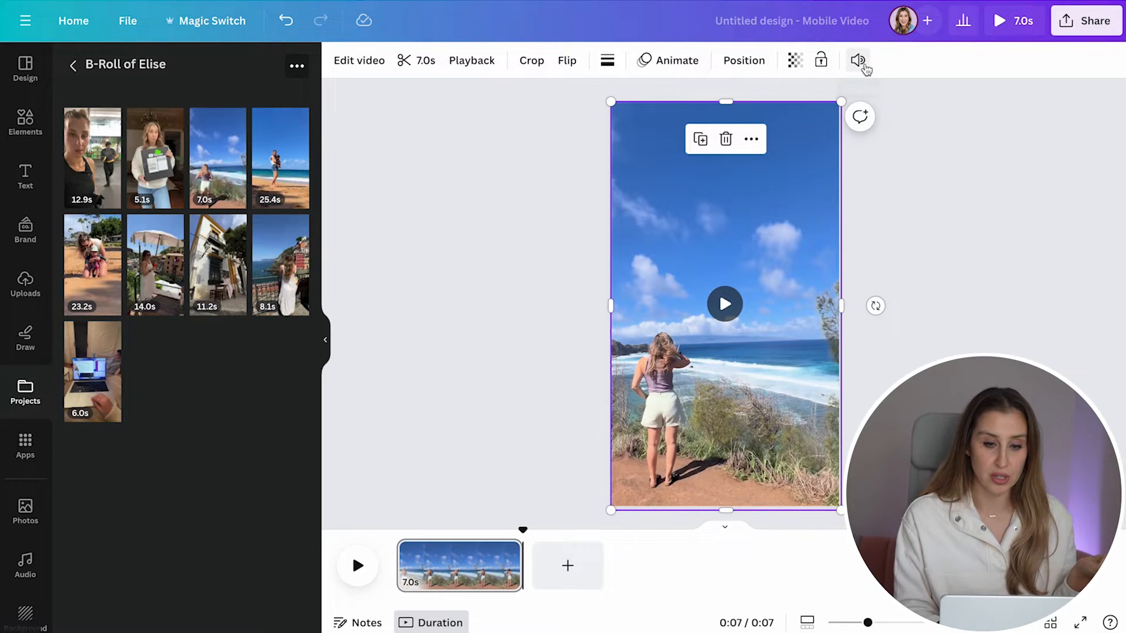
left_click(857, 60)
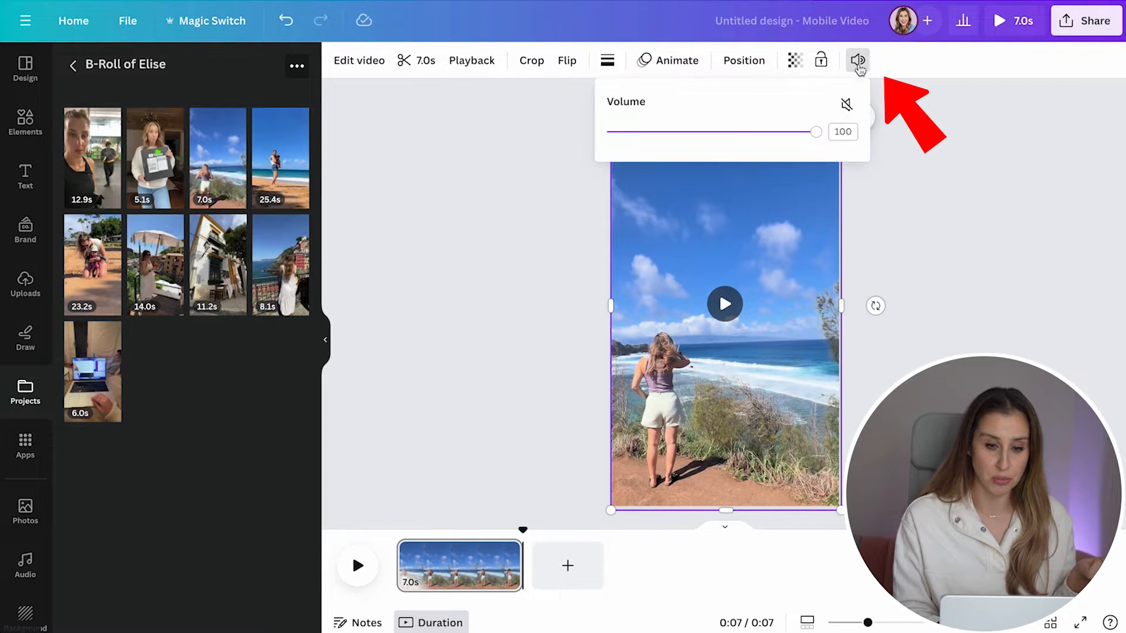
left_click(846, 104)
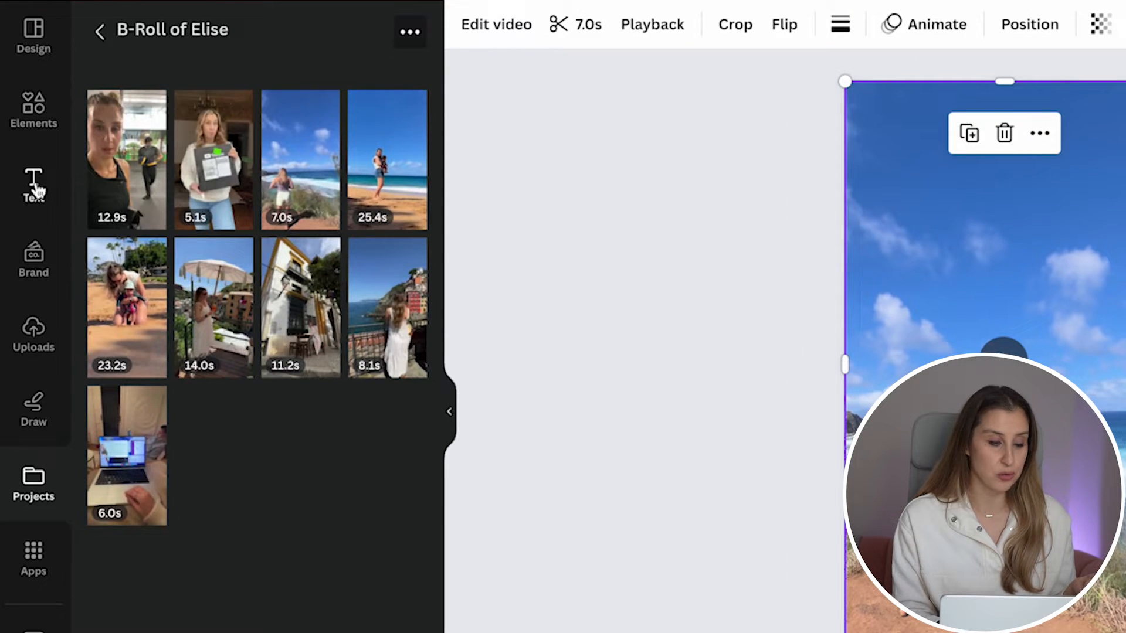
Add a size-72 heading reading the POV new mom entrepreneur caption, then shrink it slightly.
left_click(33, 184)
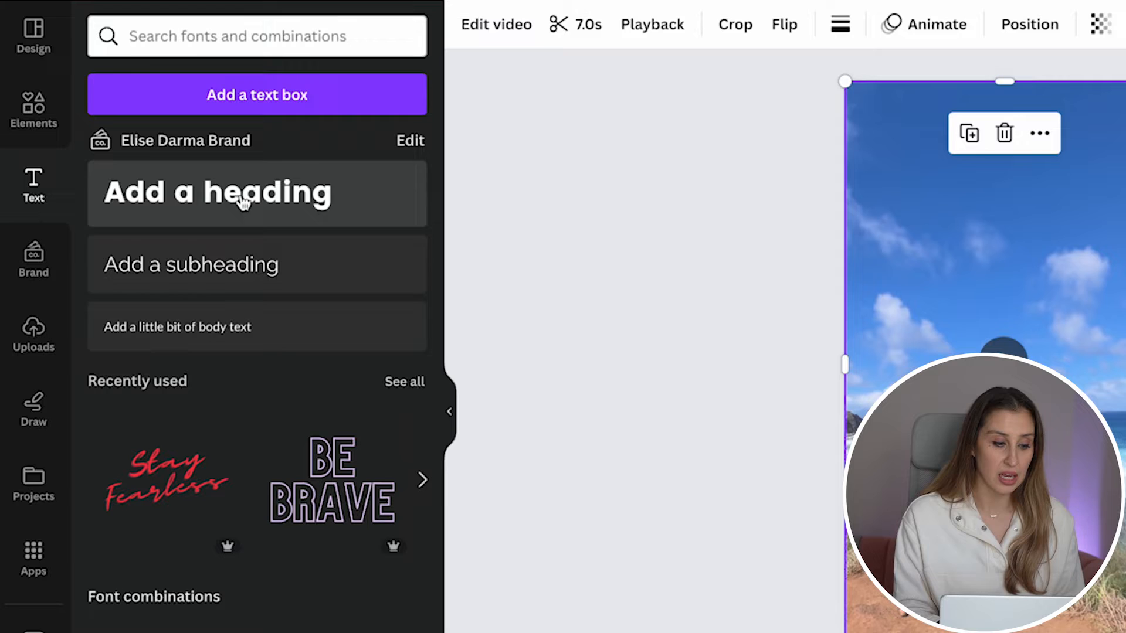
left_click(217, 191)
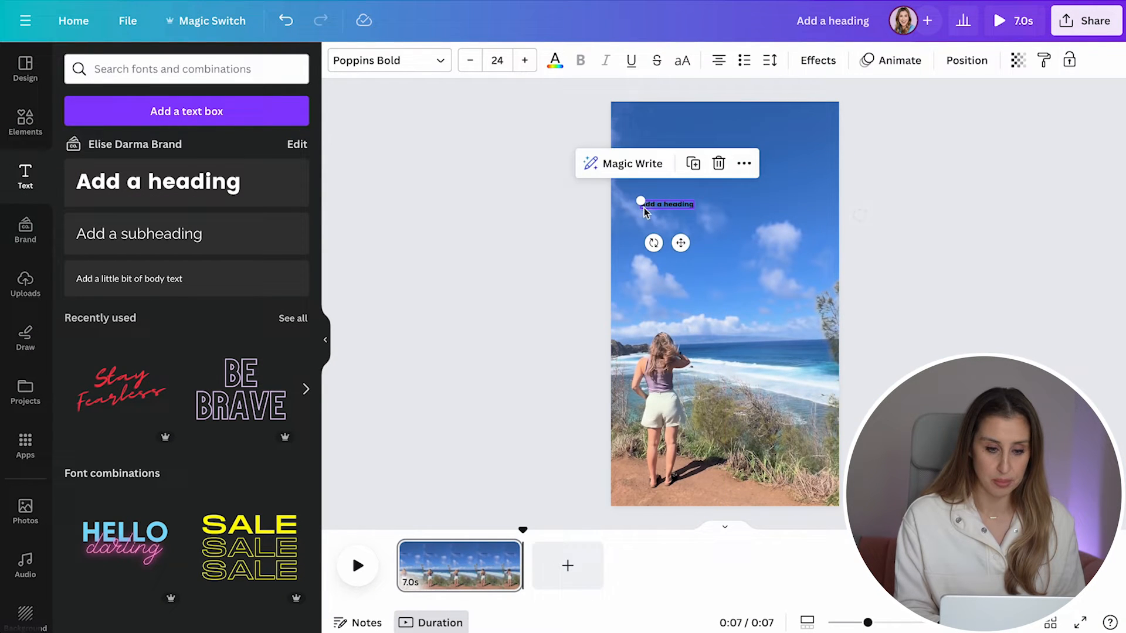
left_click(497, 60)
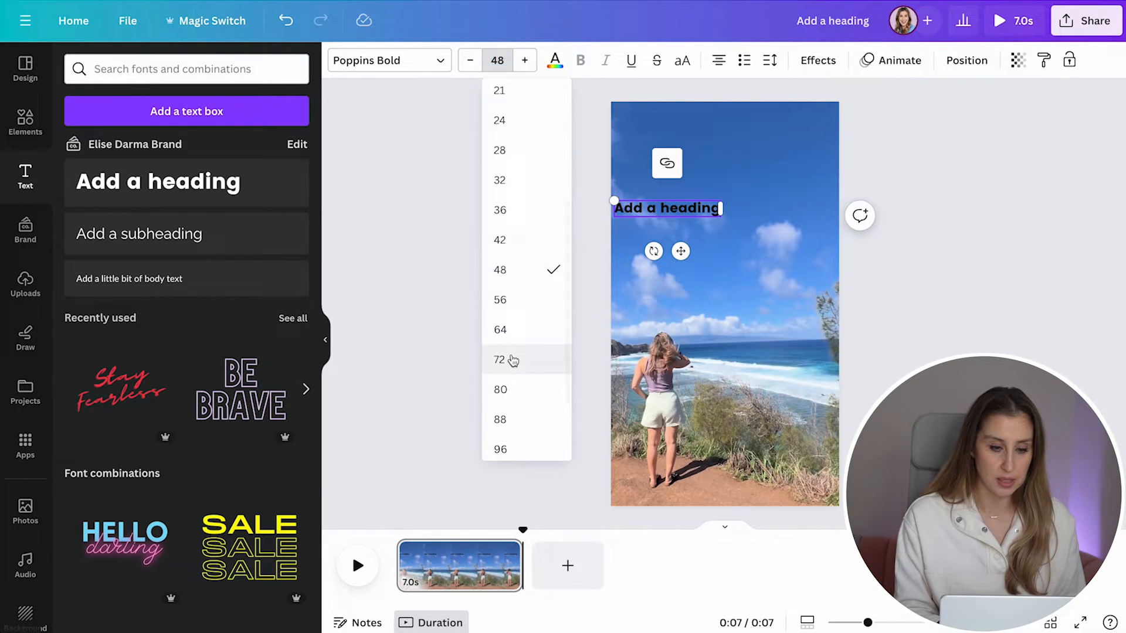
left_click(500, 359)
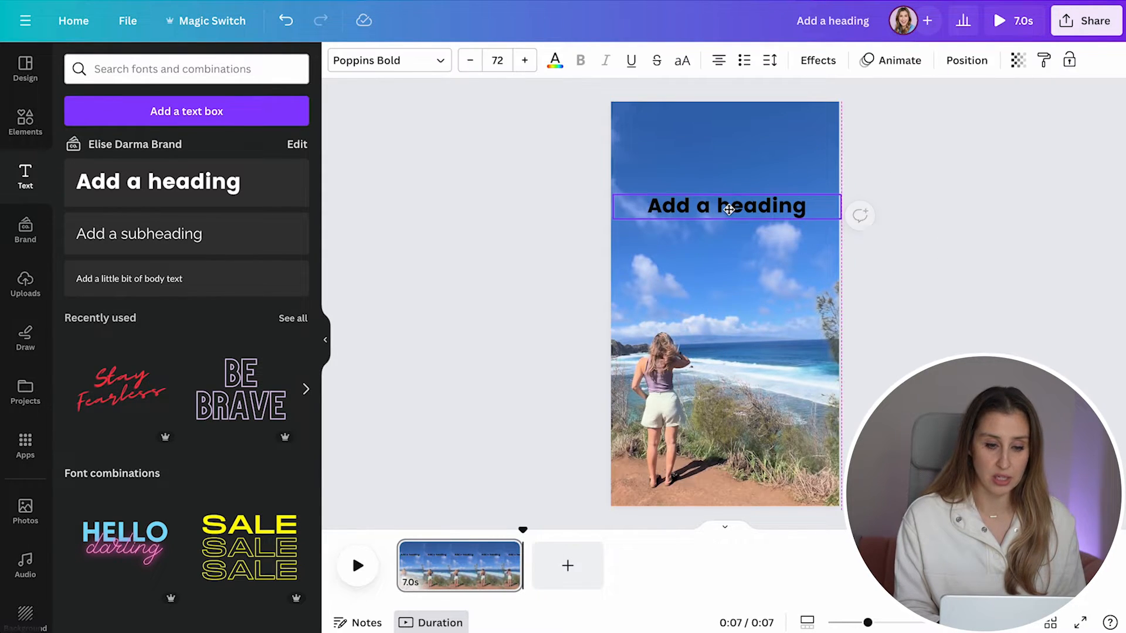
left_click(725, 206)
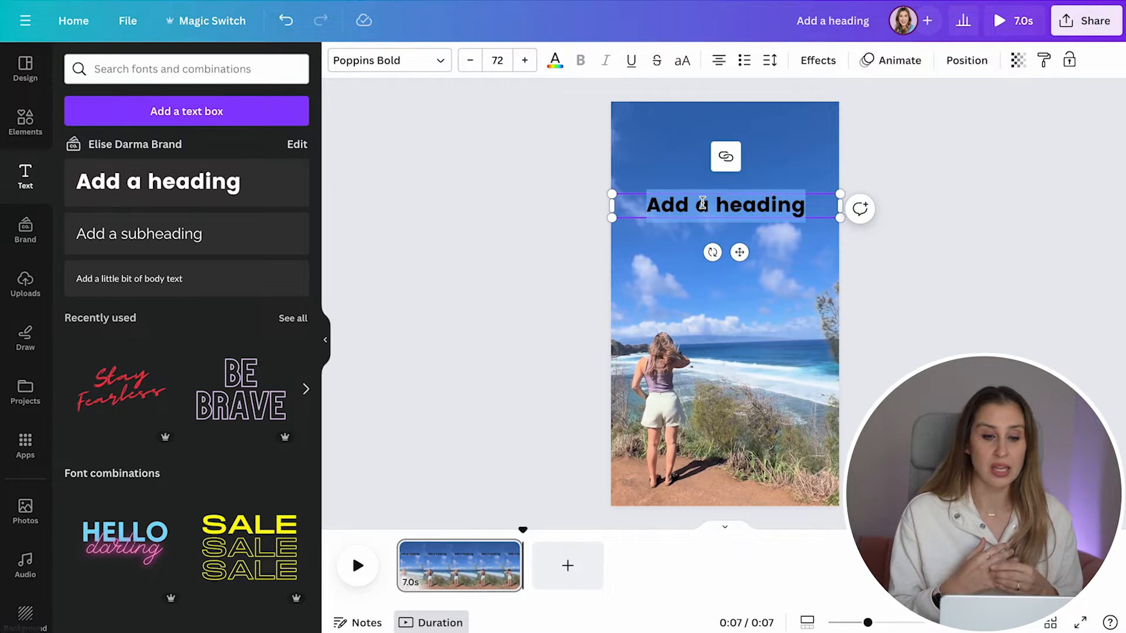
type("POV: You're a new mom and entrepreneur who wants to work less,")
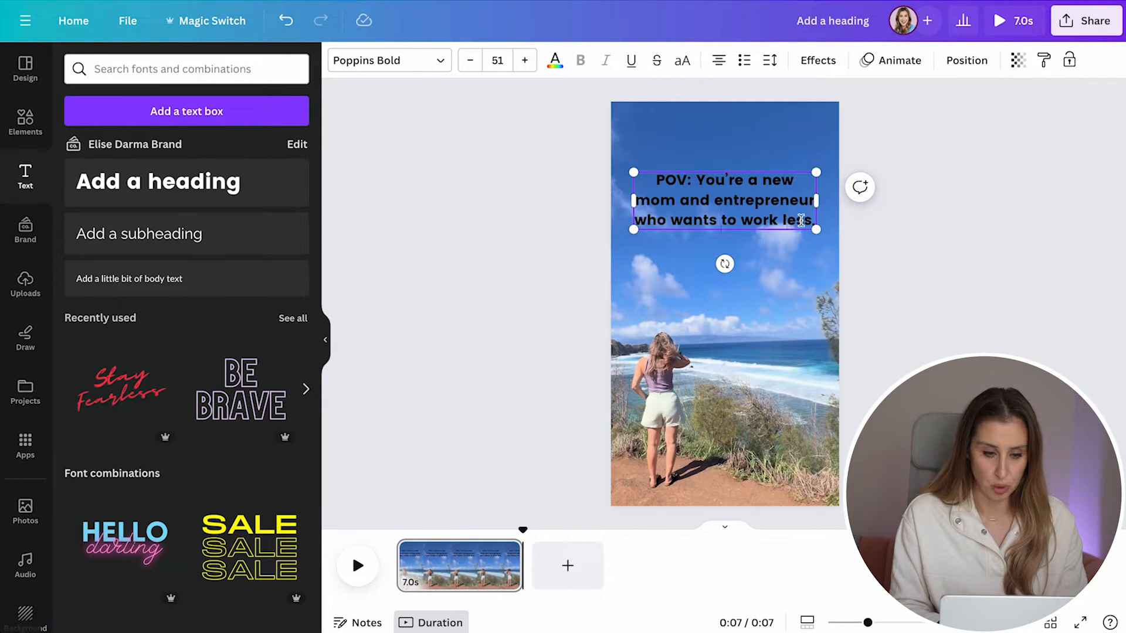
left_click(470, 60)
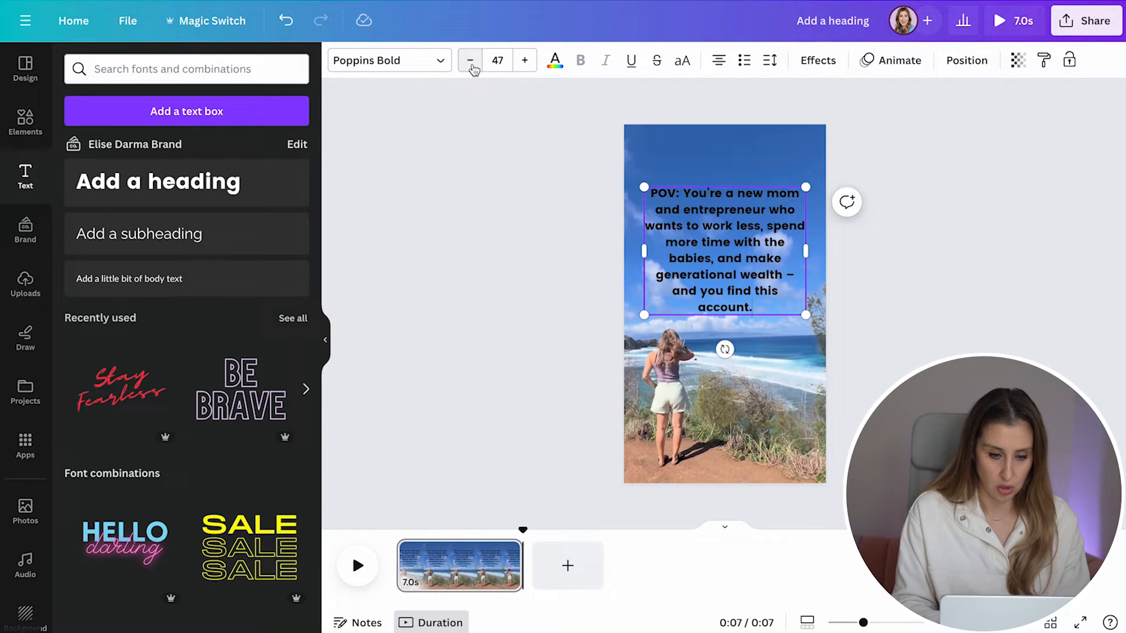
left_click(861, 236)
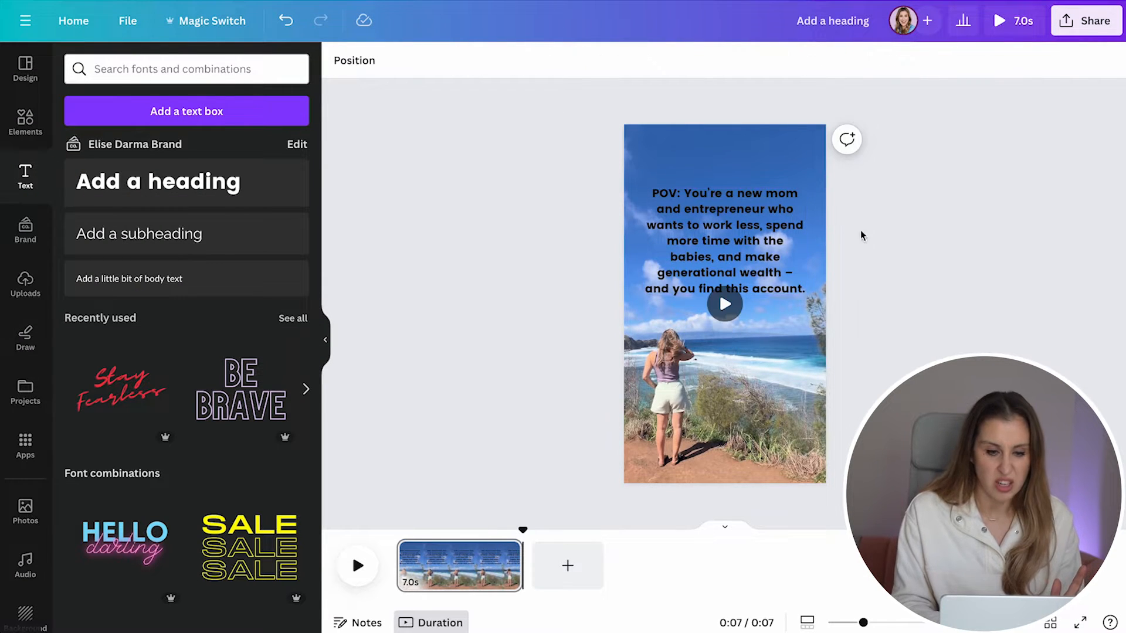
left_click(724, 241)
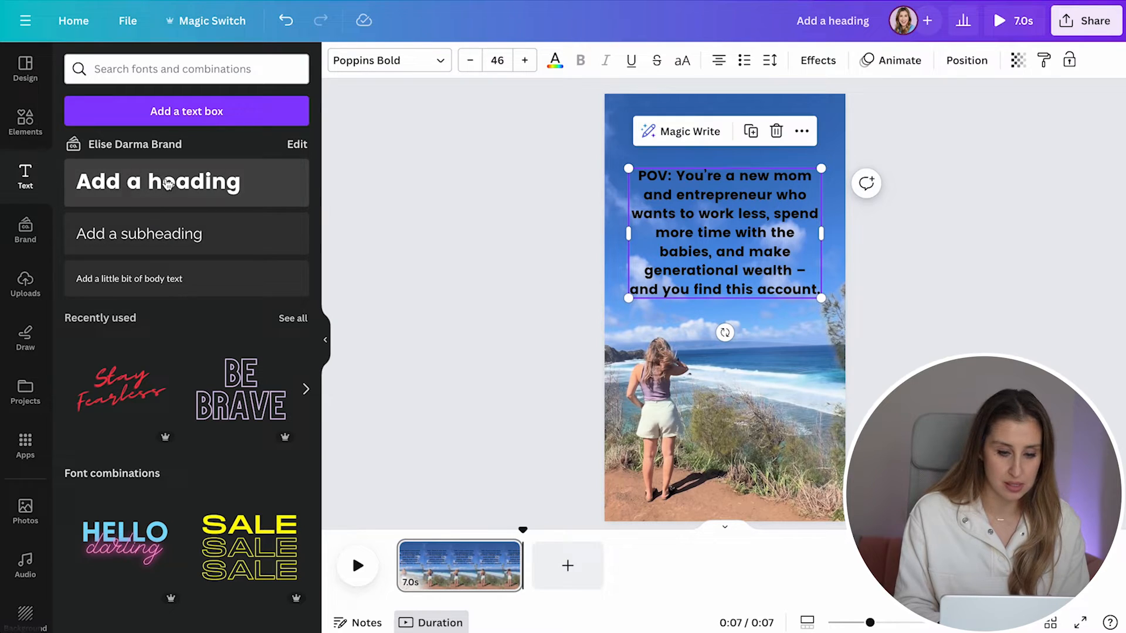
Add a second heading for the 'Let's meet in the caption' line and browse its text effects.
left_click(187, 182)
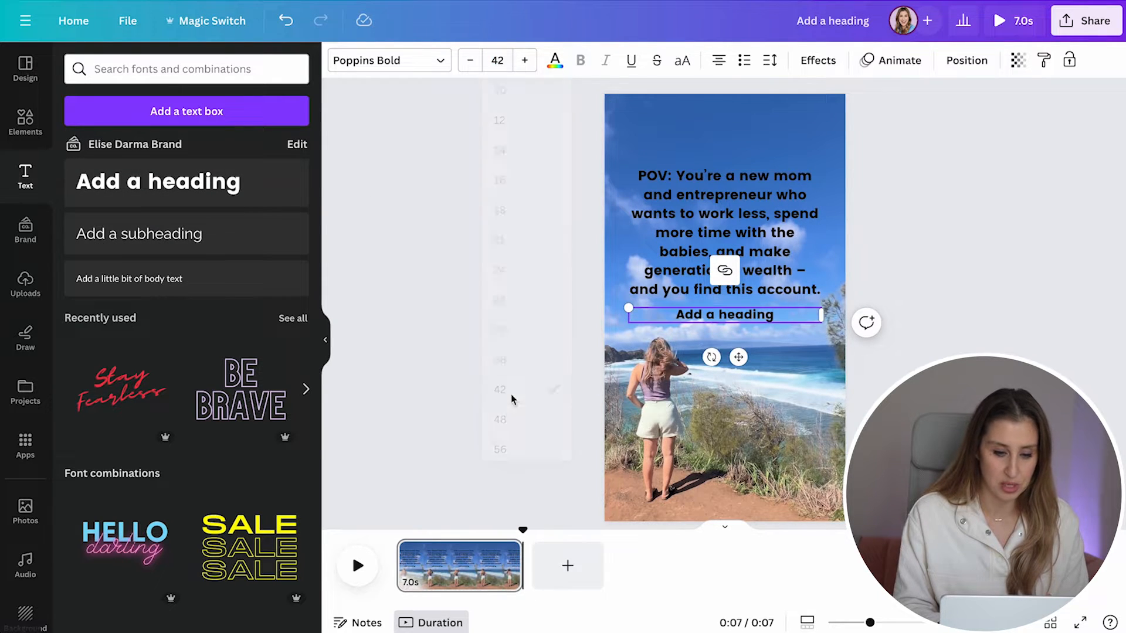
left_click(724, 230)
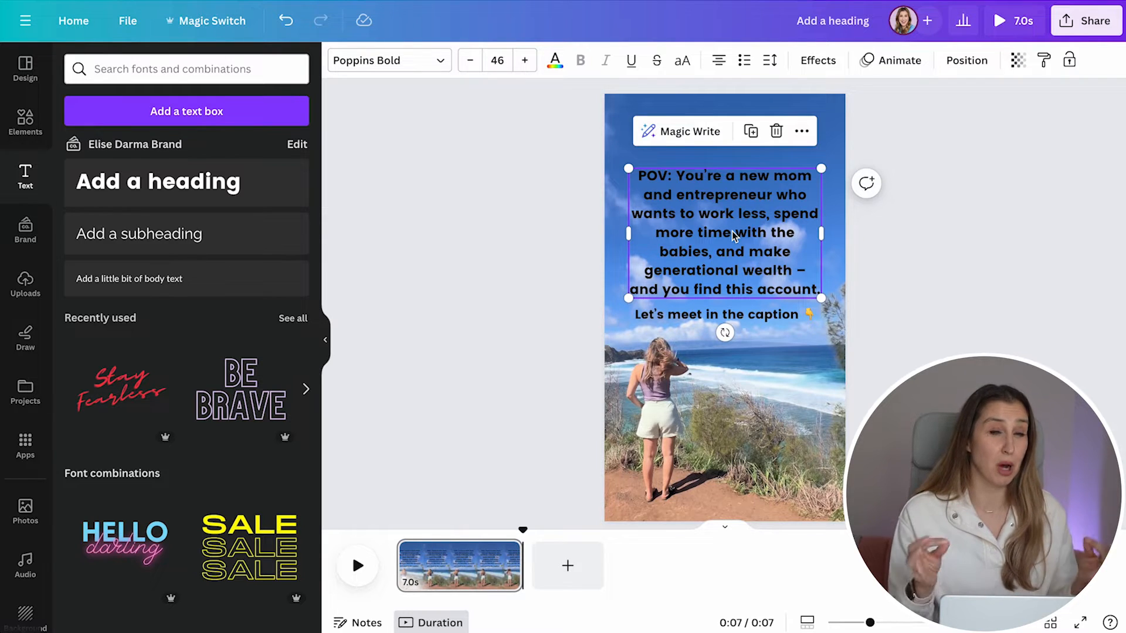
left_click(817, 59)
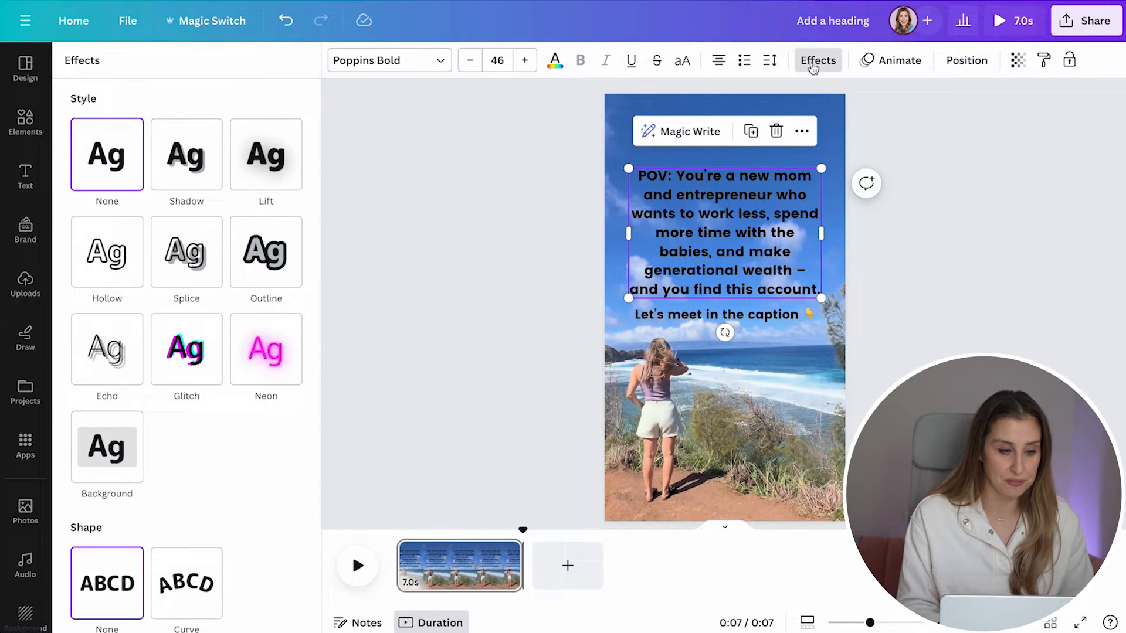
left_click(186, 152)
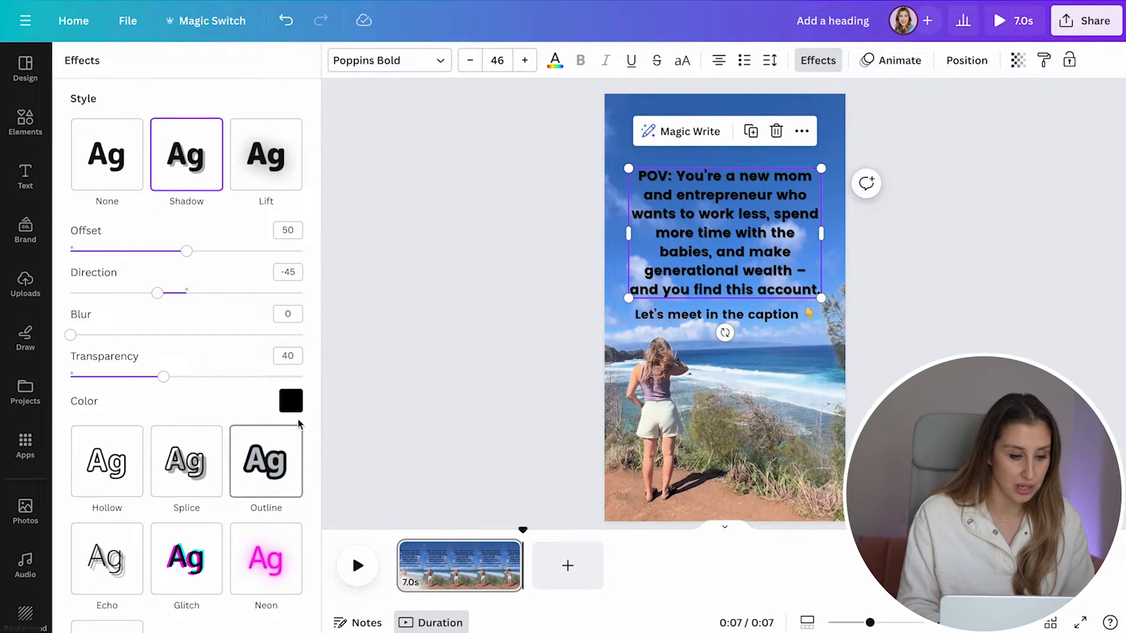
left_click(291, 402)
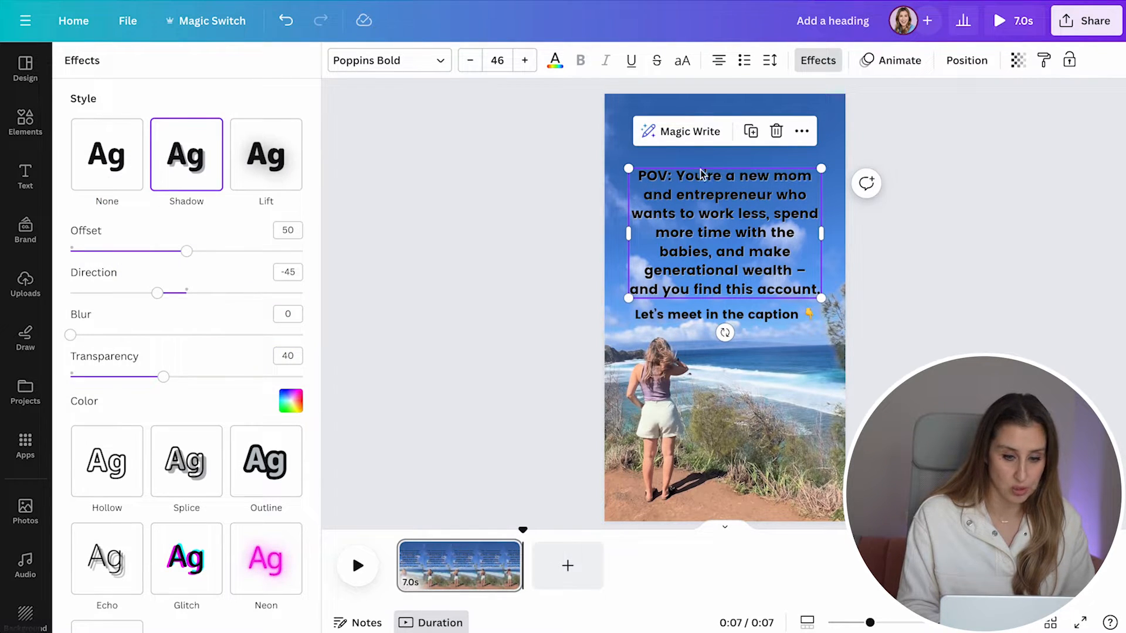
left_click(107, 154)
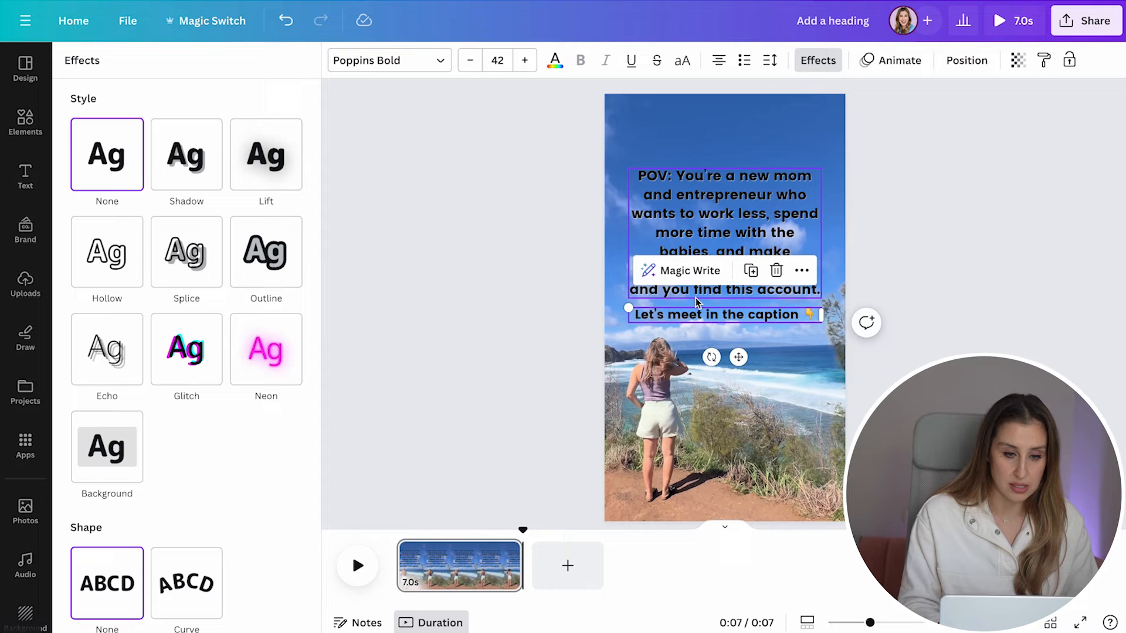
Give the caption line a pale yellow background label with black text.
left_click(554, 60)
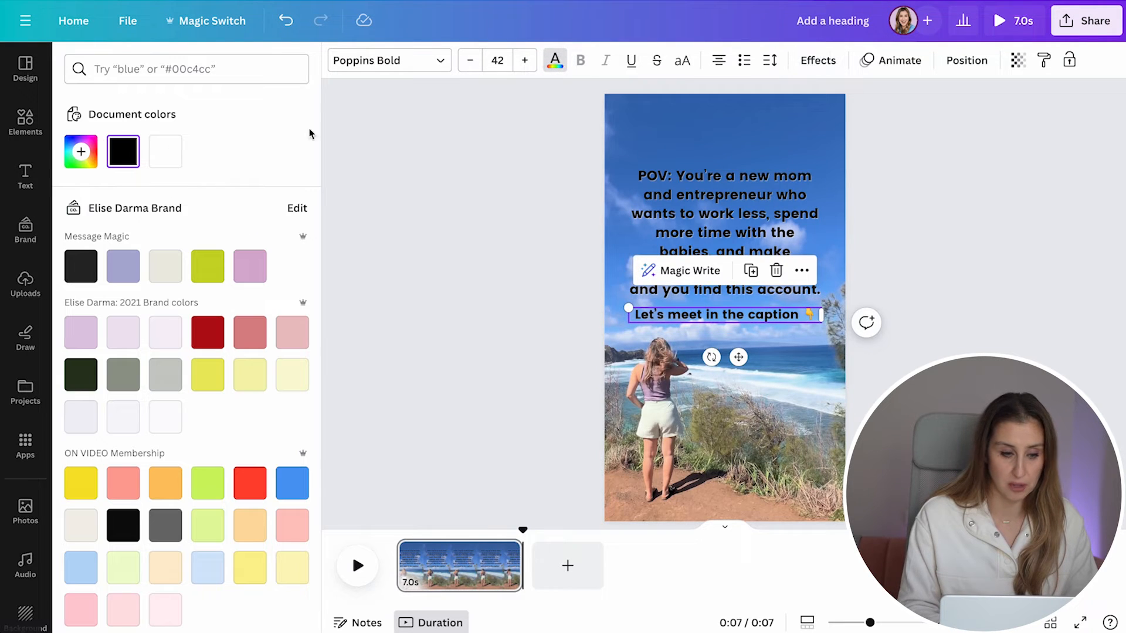
mouse_move(206, 266)
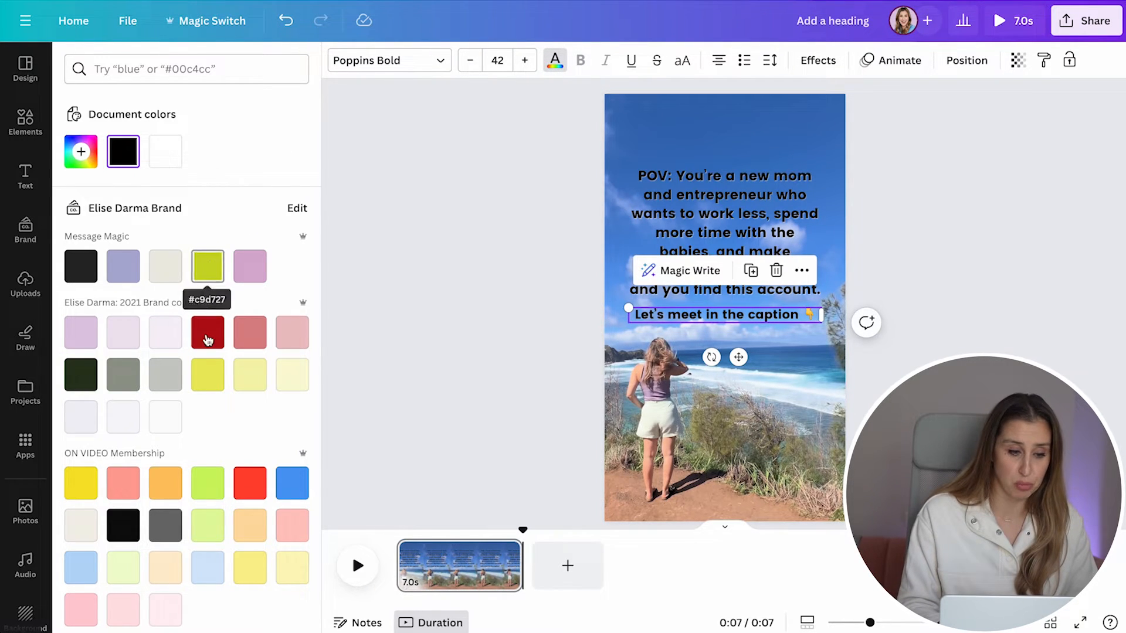
left_click(81, 332)
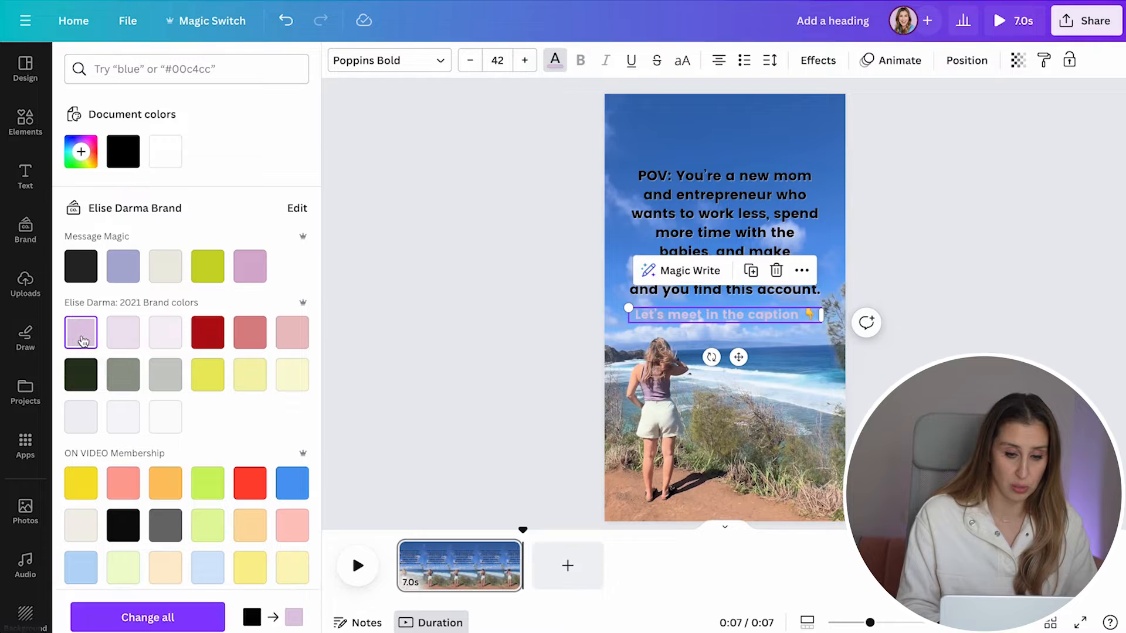
left_click(817, 59)
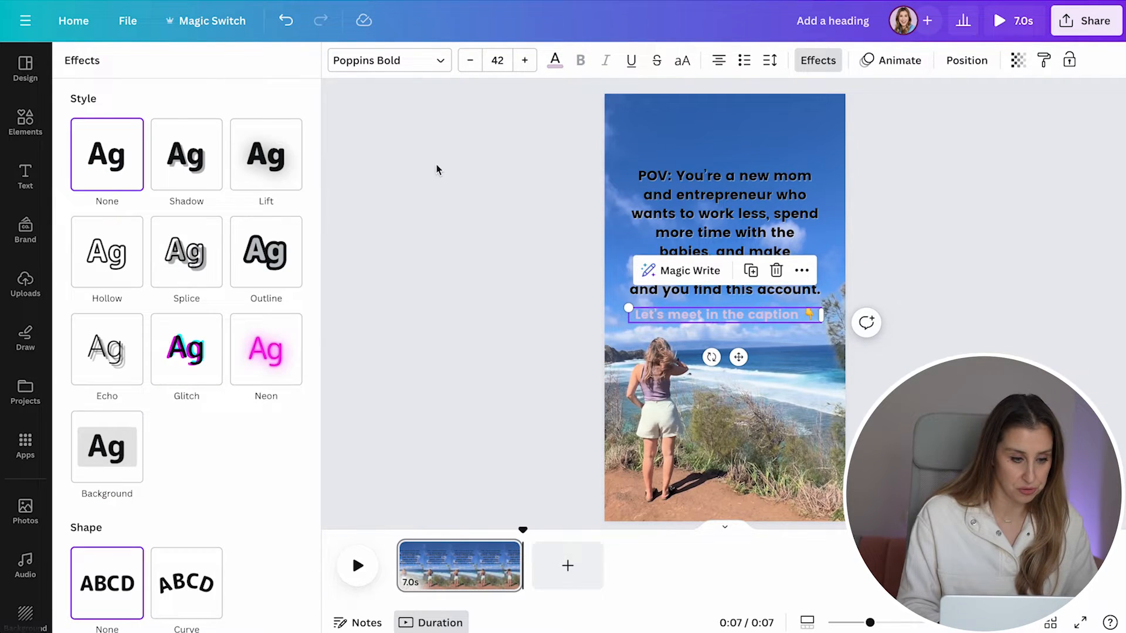
left_click(107, 446)
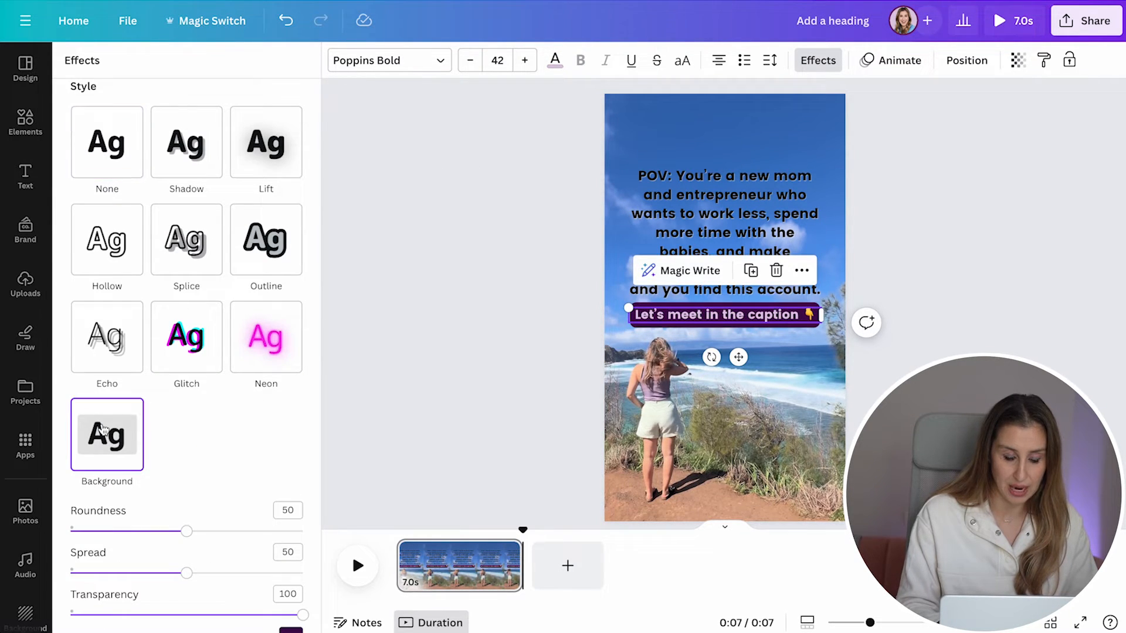
scroll("down", 3)
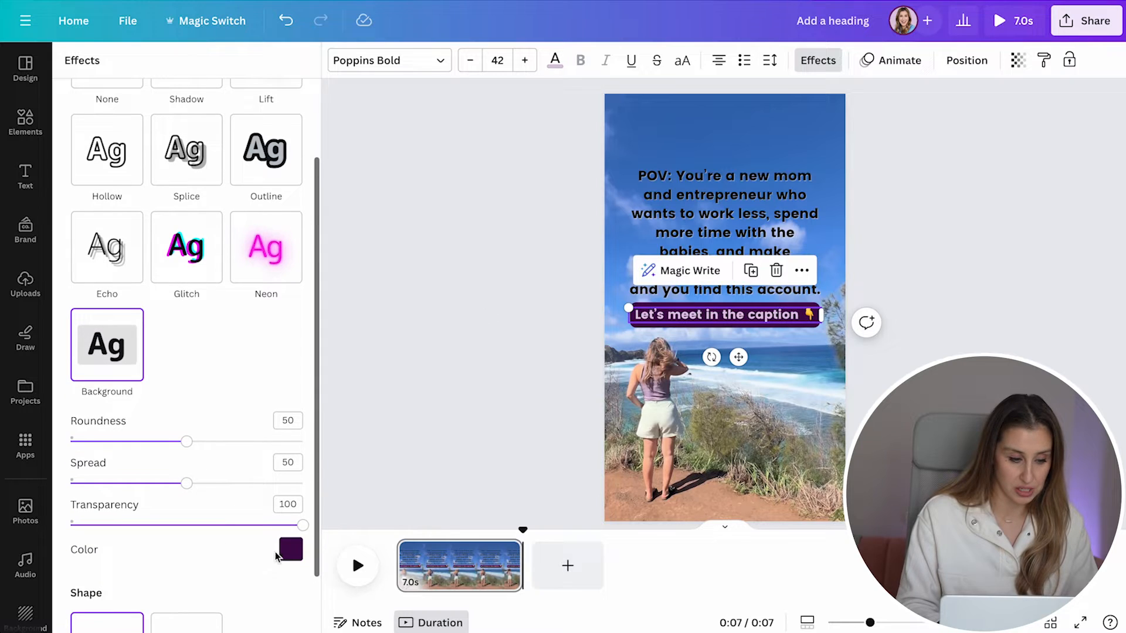
left_click(291, 549)
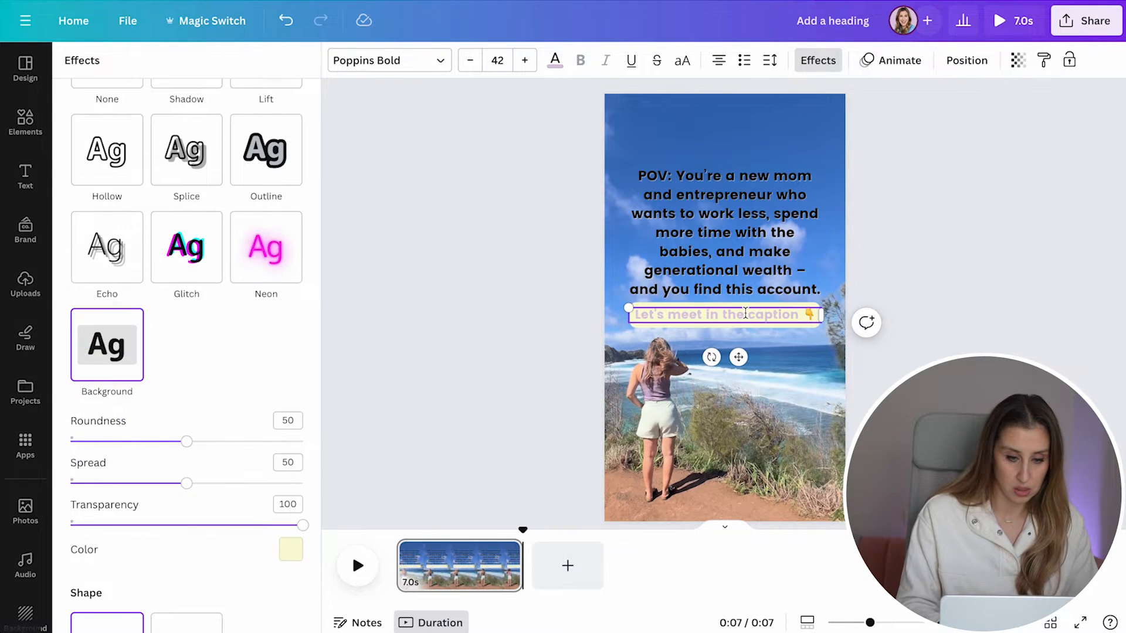
left_click(291, 549)
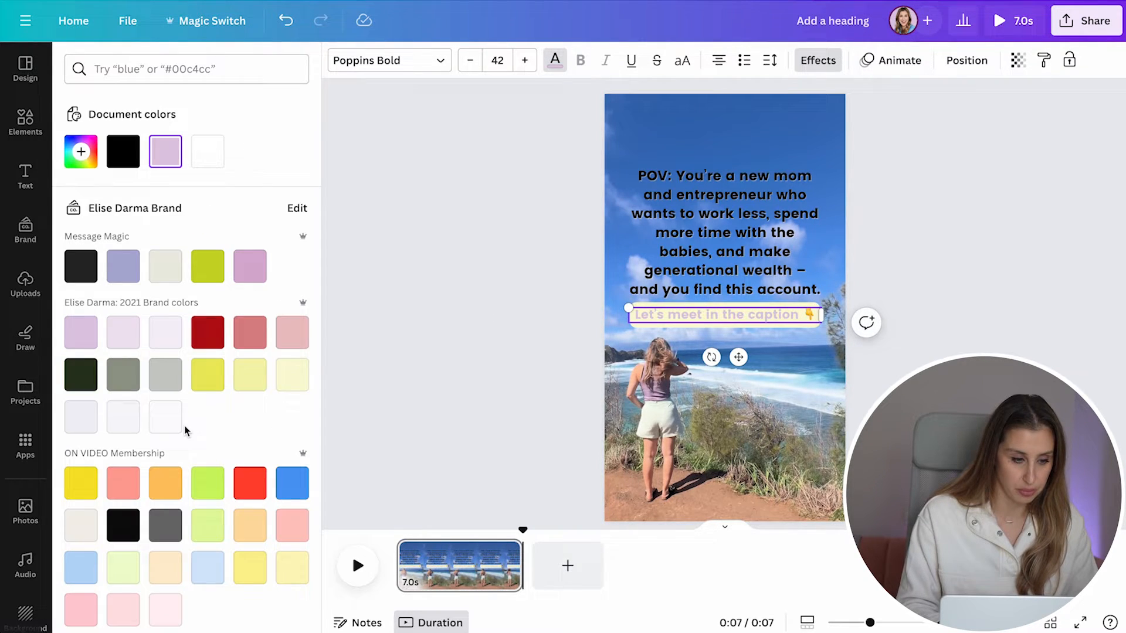
left_click(25, 177)
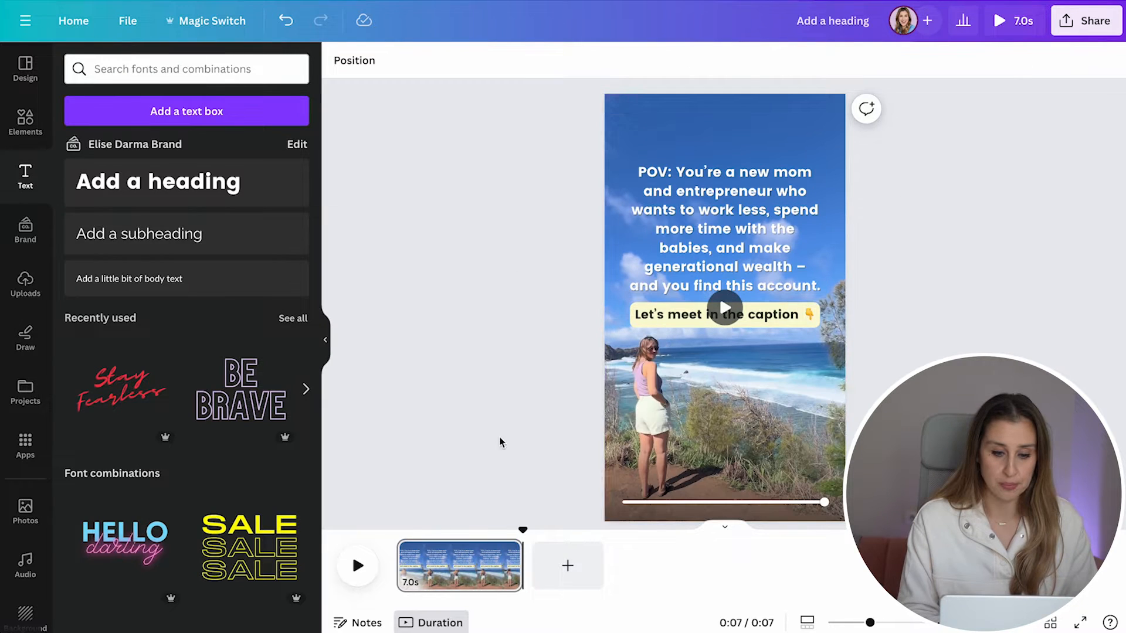
left_click(725, 229)
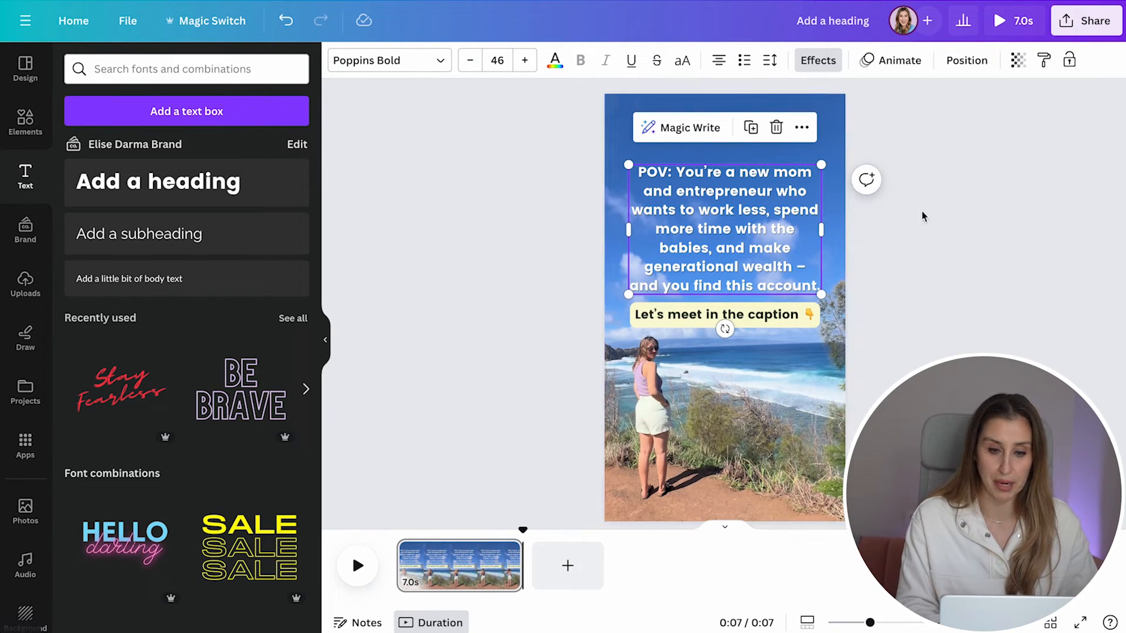
mouse_move(867, 217)
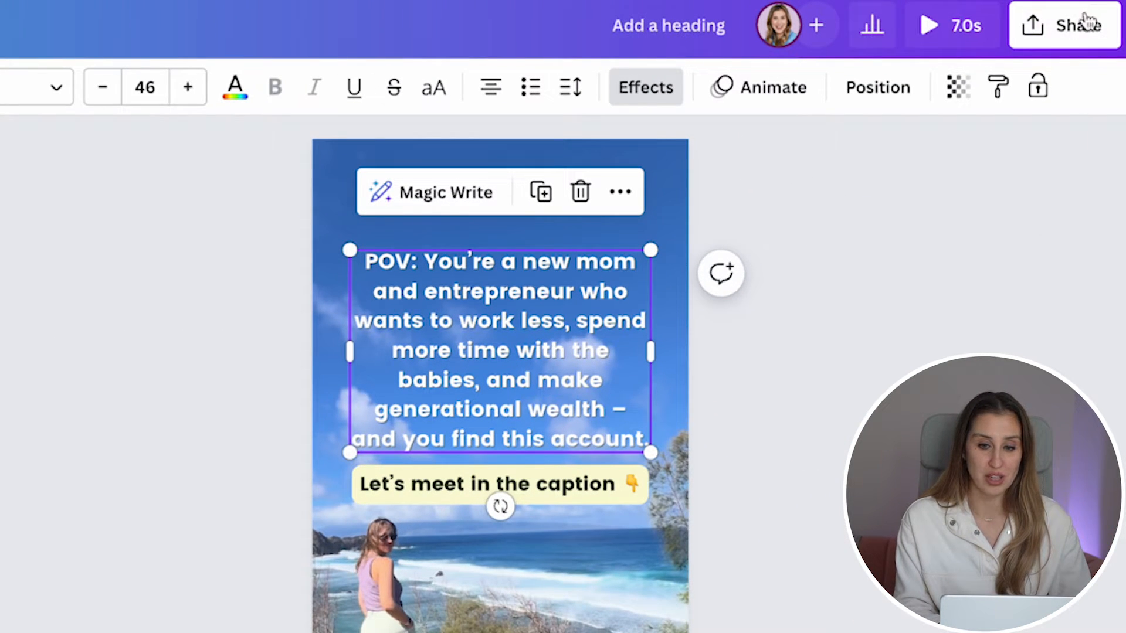
Set the reel's download to MP4 video from the Share options.
left_click(1065, 24)
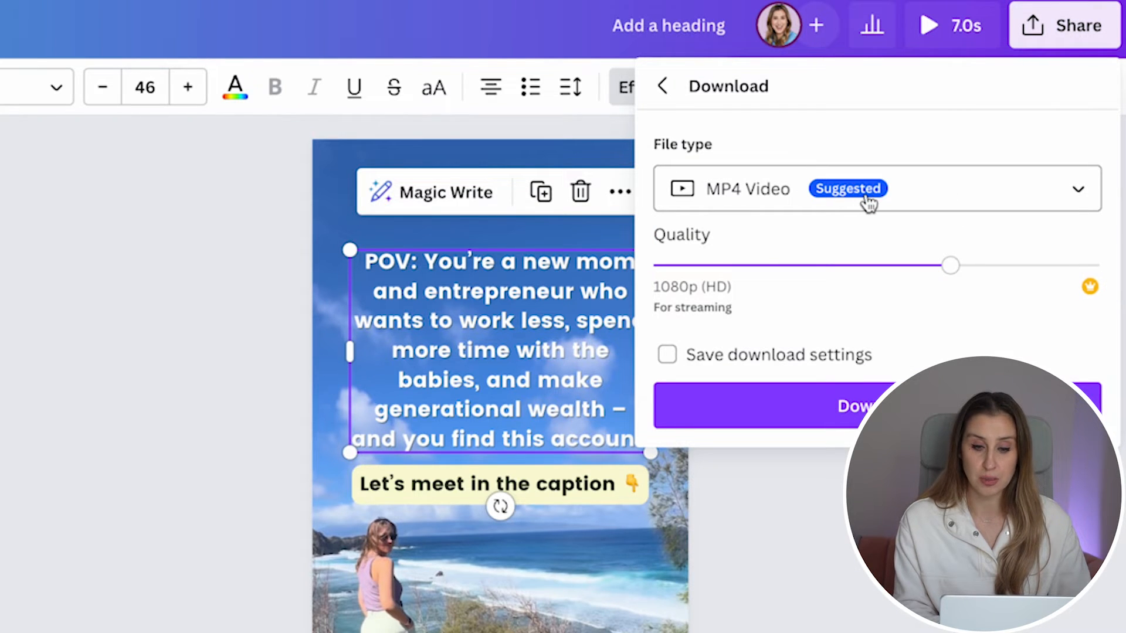
left_click(875, 188)
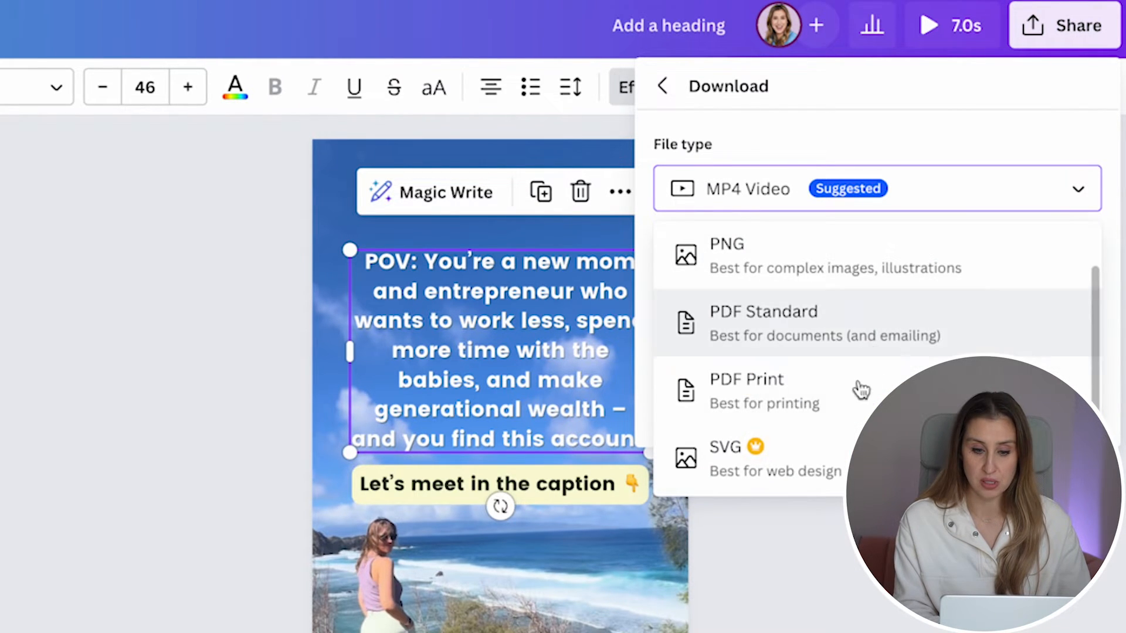
left_click(747, 189)
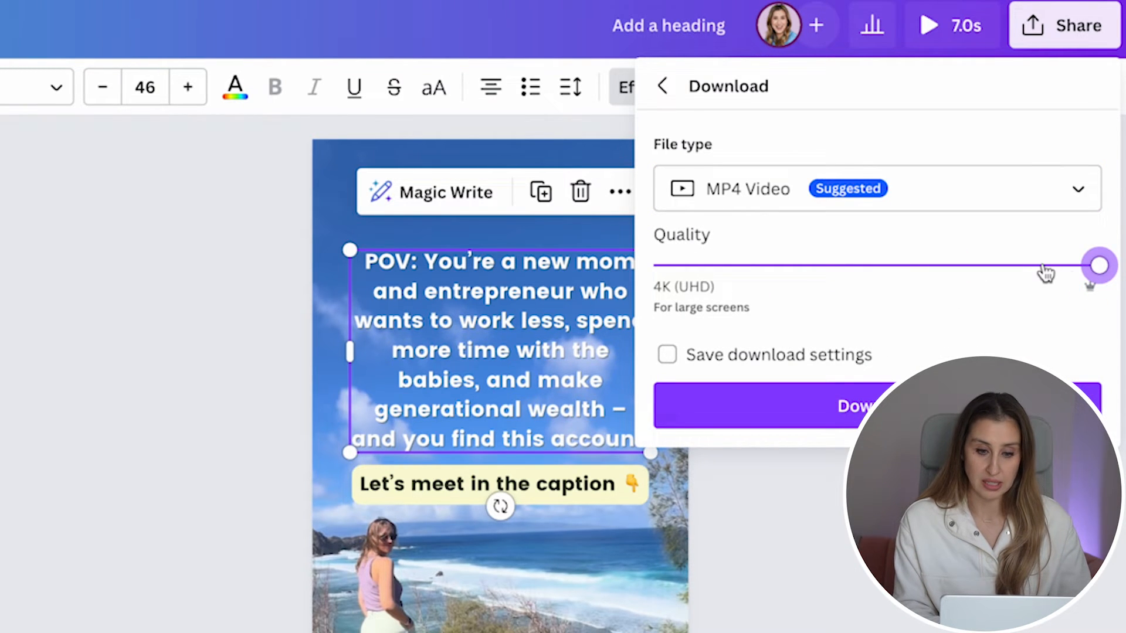
mouse_move(1089, 300)
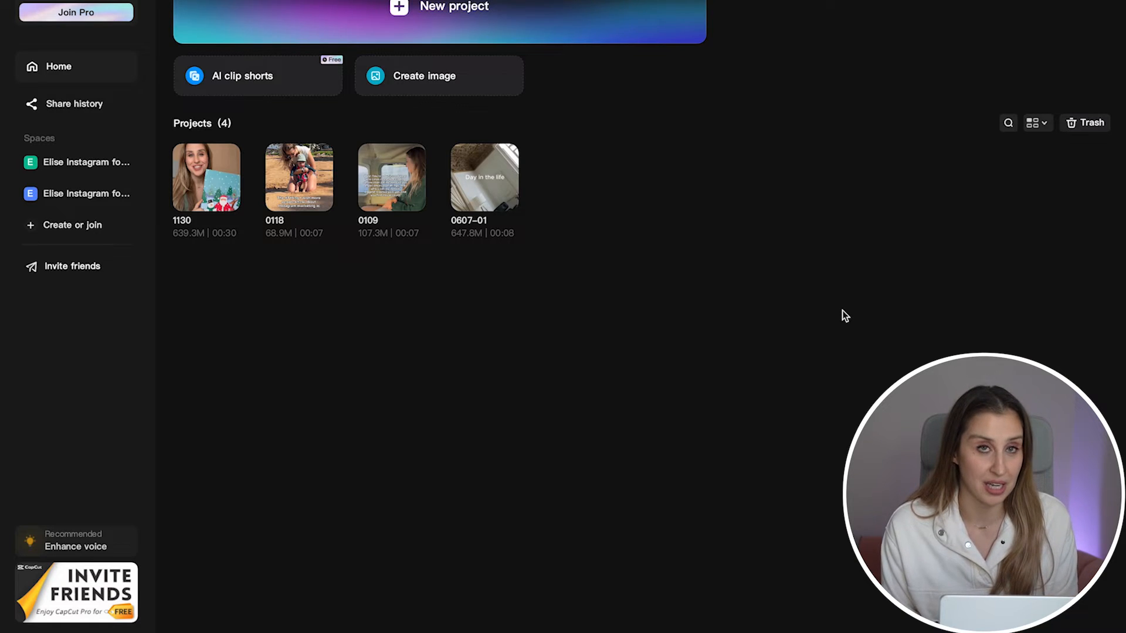
mouse_move(606, 284)
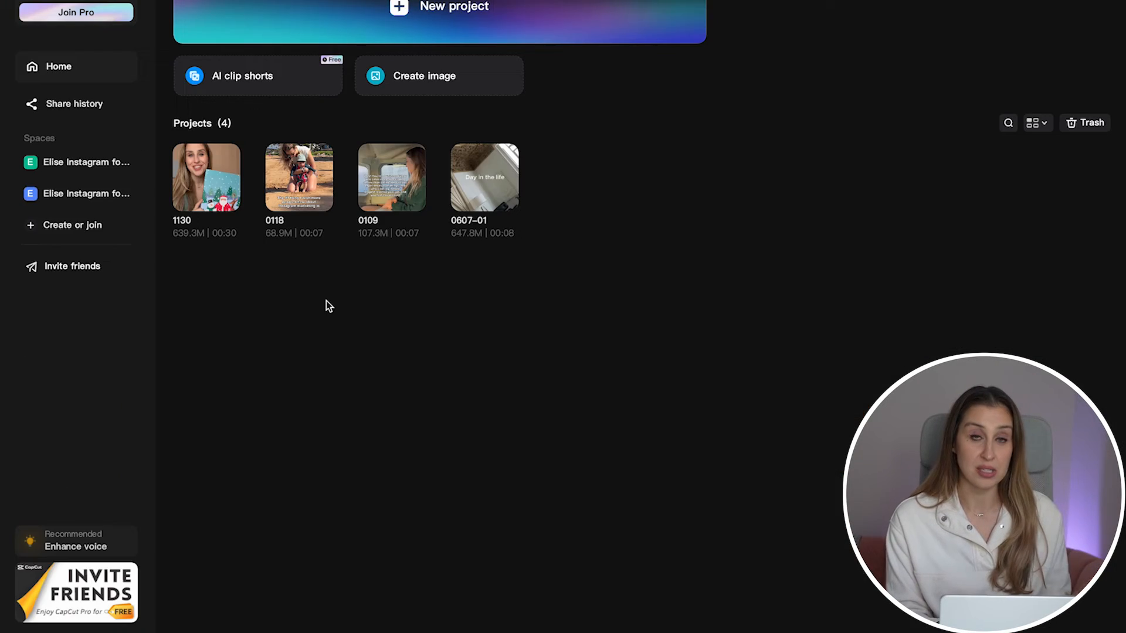
Review the Space projects, return Home and start a new CapCut project.
left_click(88, 162)
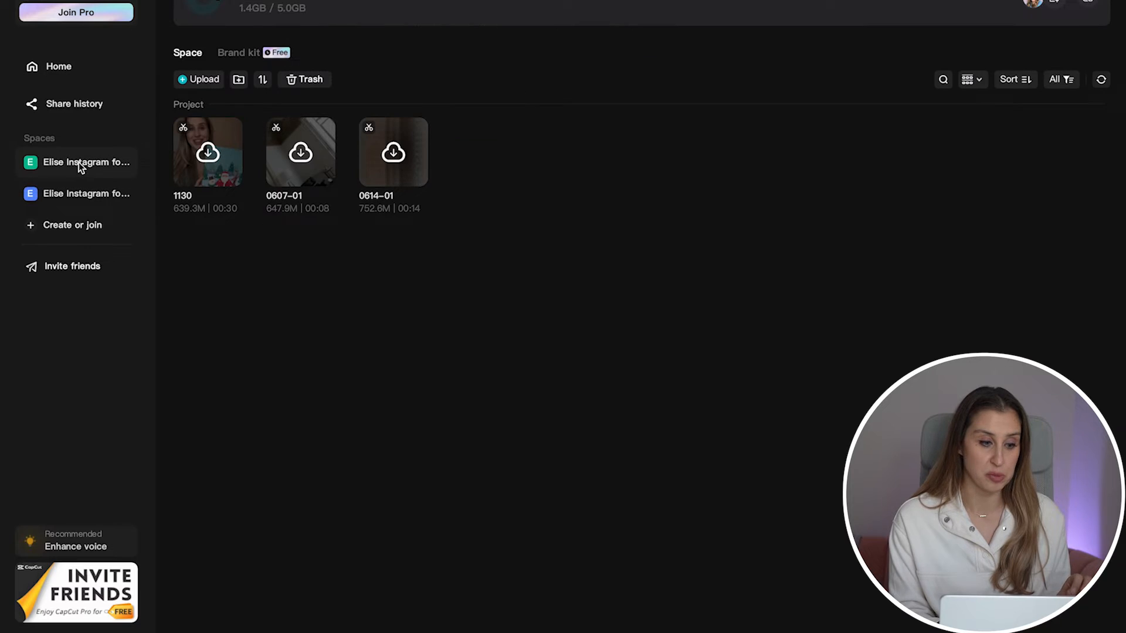
mouse_move(482, 171)
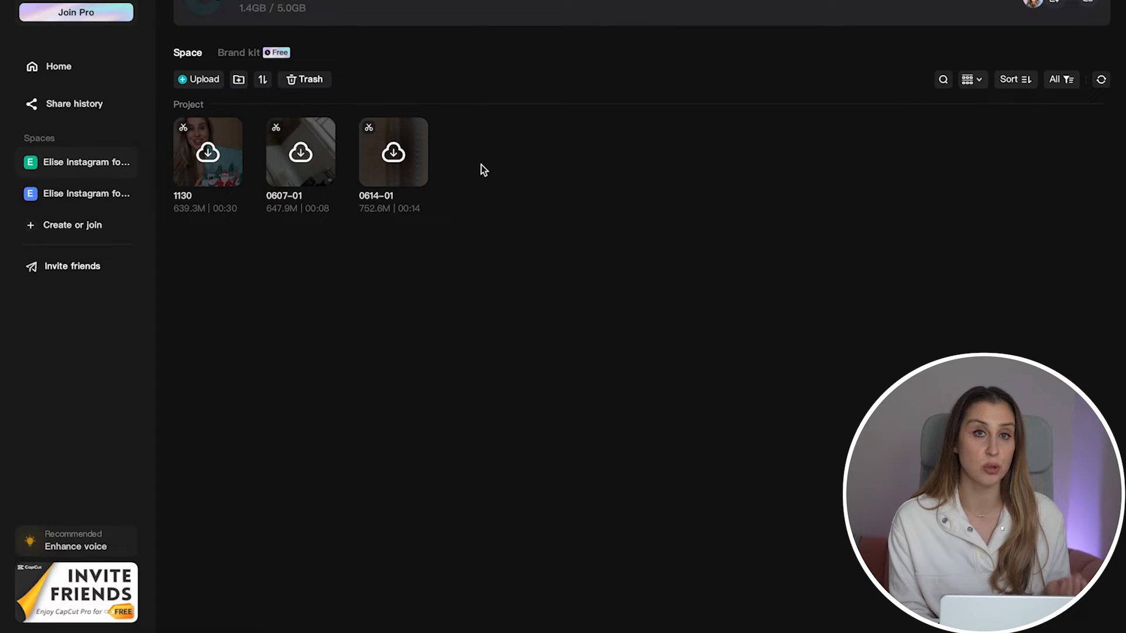
mouse_move(395, 174)
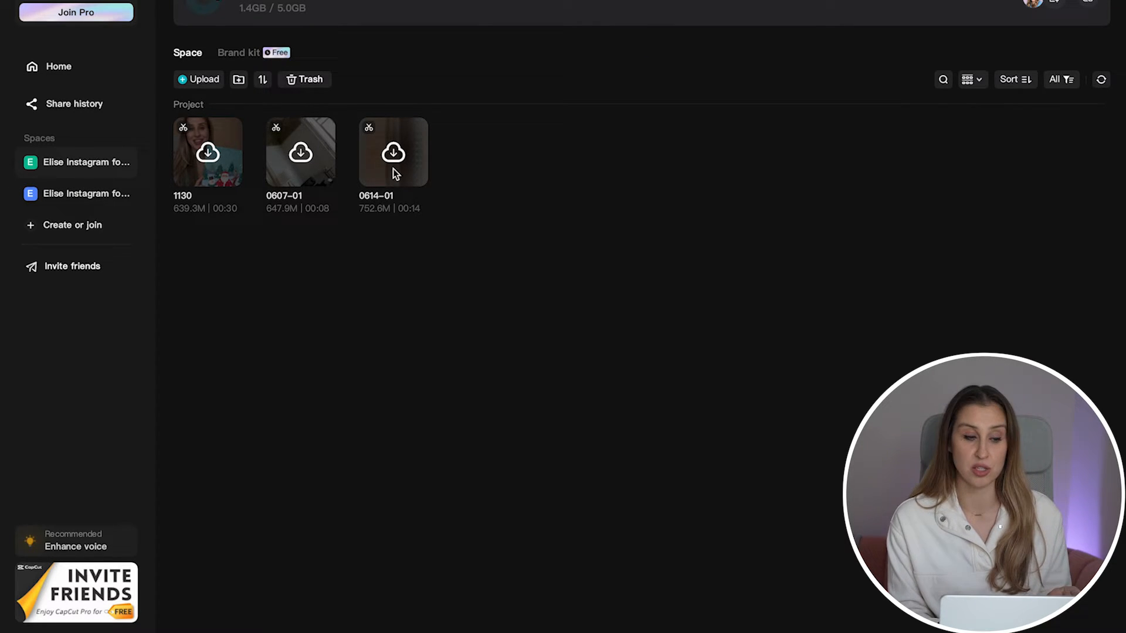
left_click(58, 65)
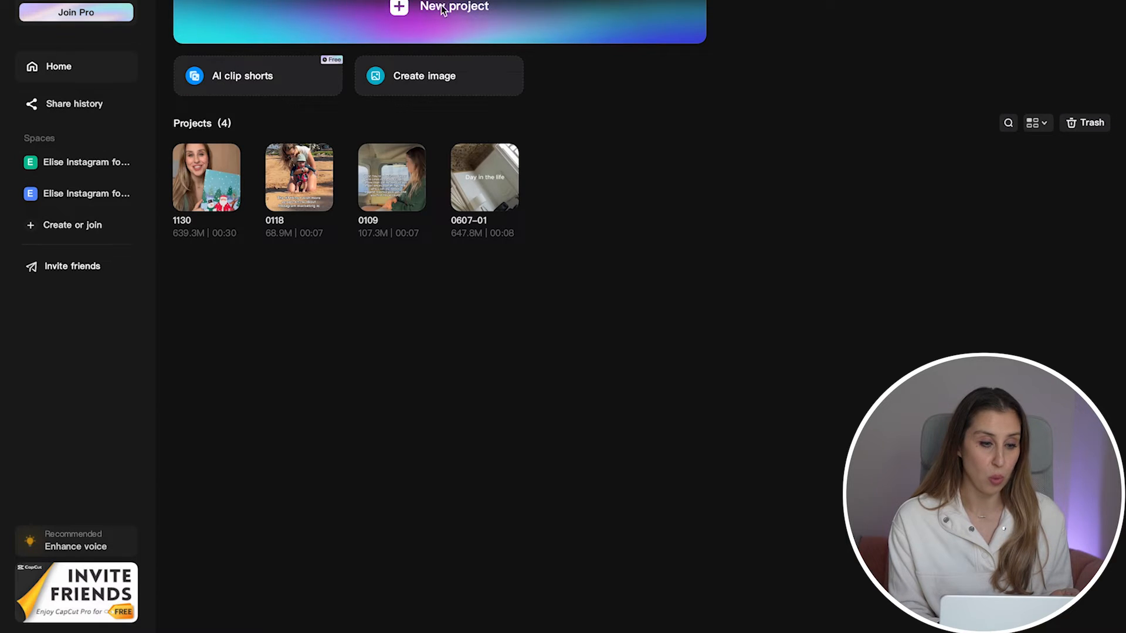
left_click(454, 9)
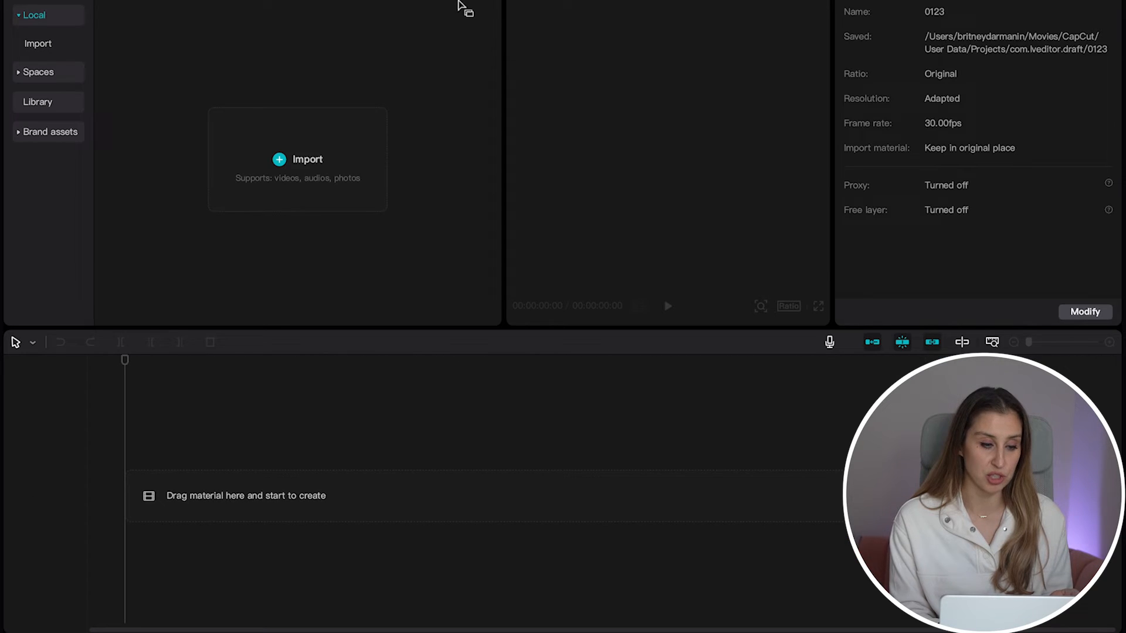
mouse_move(312, 158)
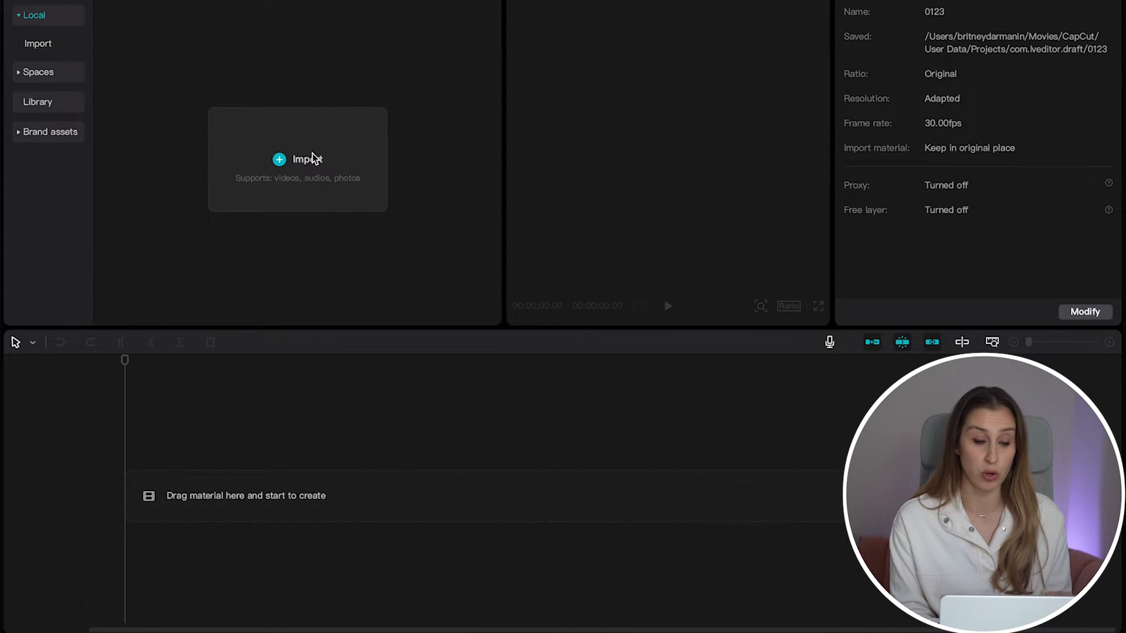
Import the IMG_5626 baby stomp on sand .mov clip from Downloads into the project.
left_click(297, 159)
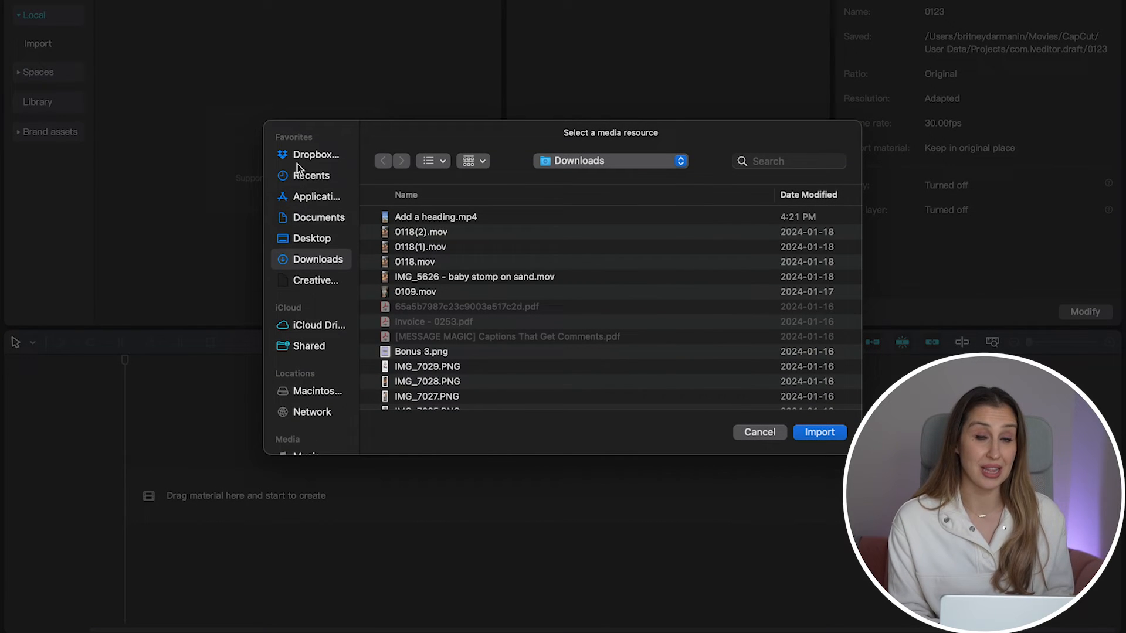
left_click(474, 277)
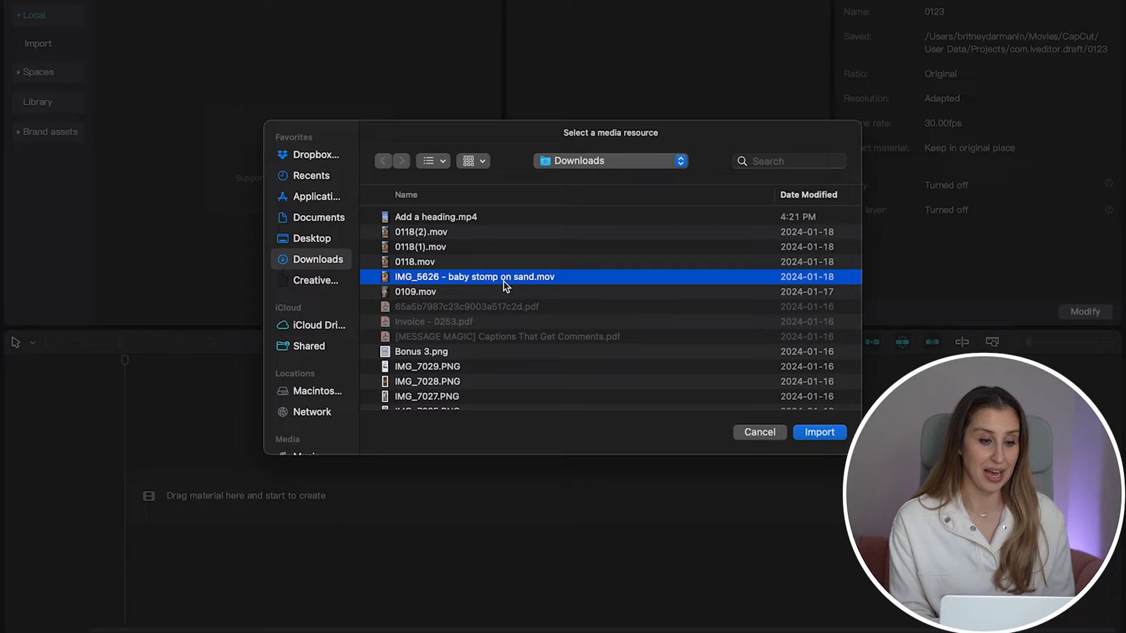
left_click(820, 433)
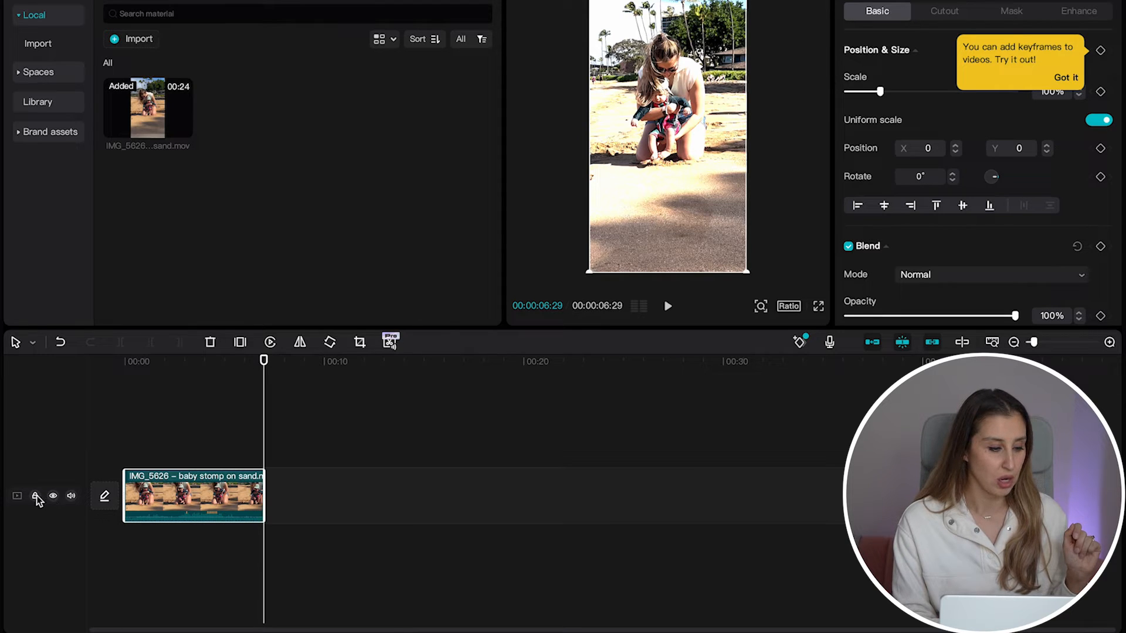
Mute the clip's audio and add the TikTok 'original sound' track from the music library.
left_click(70, 496)
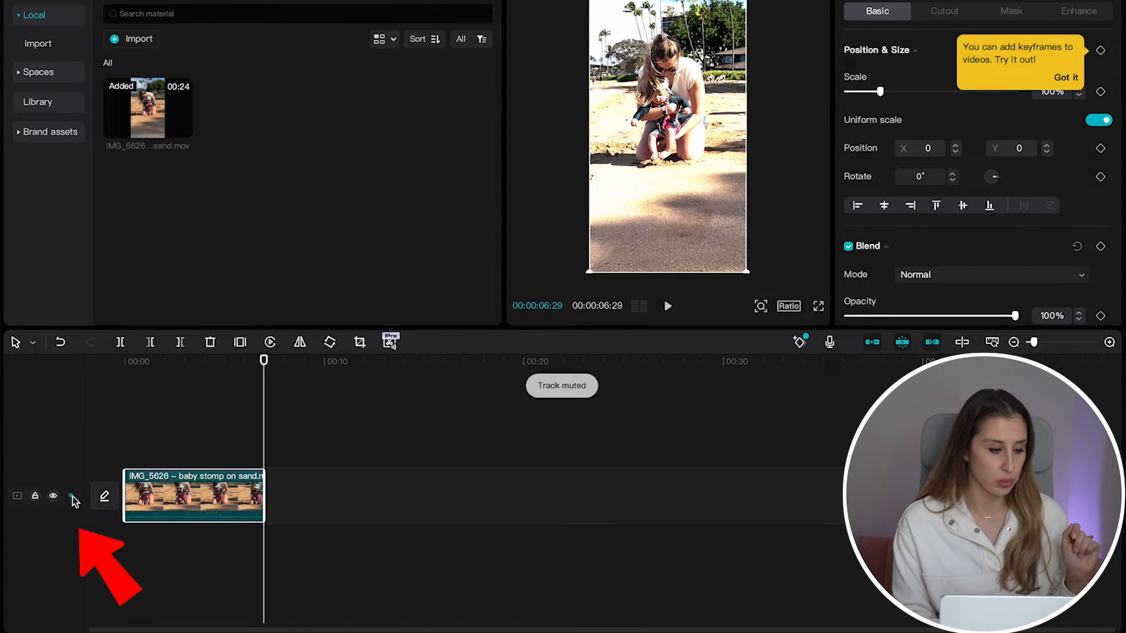
left_click(34, 16)
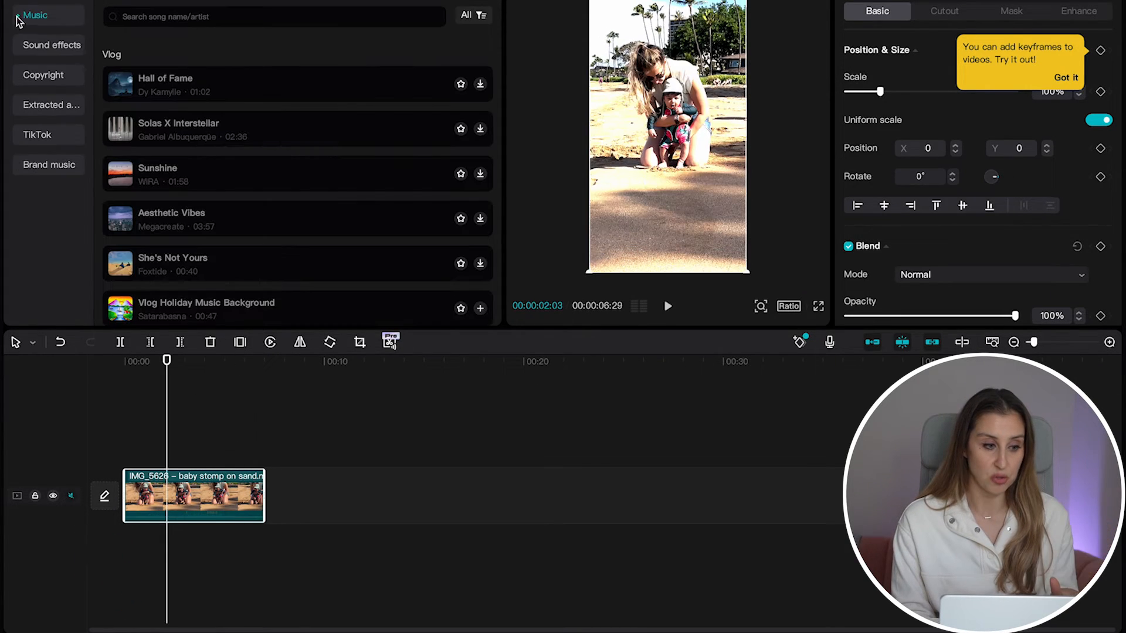
left_click(34, 14)
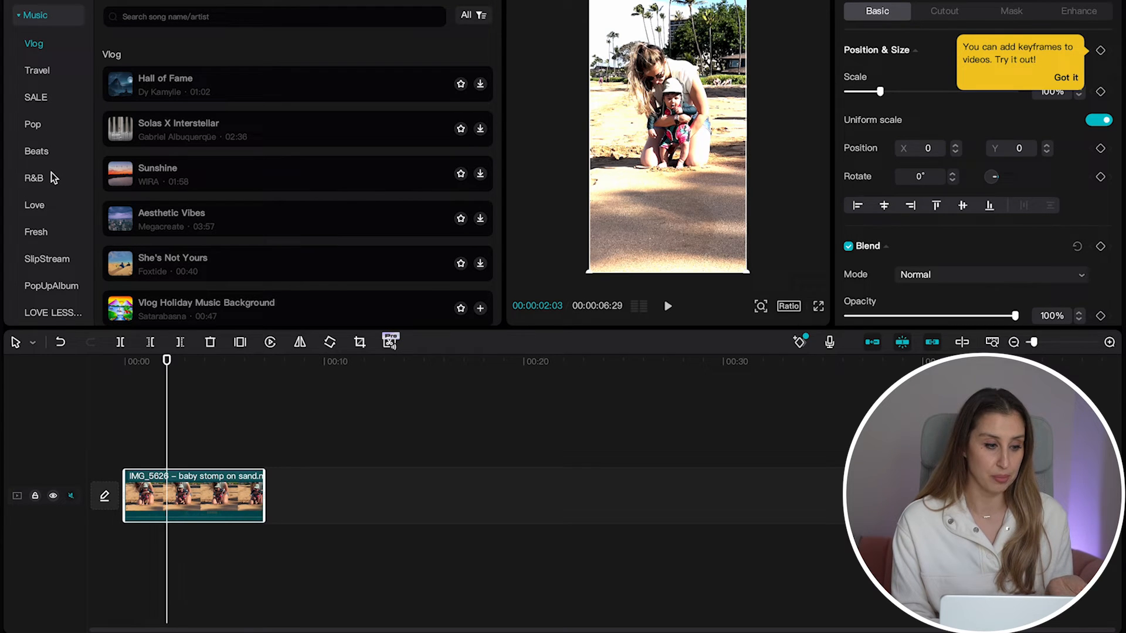
mouse_move(34, 43)
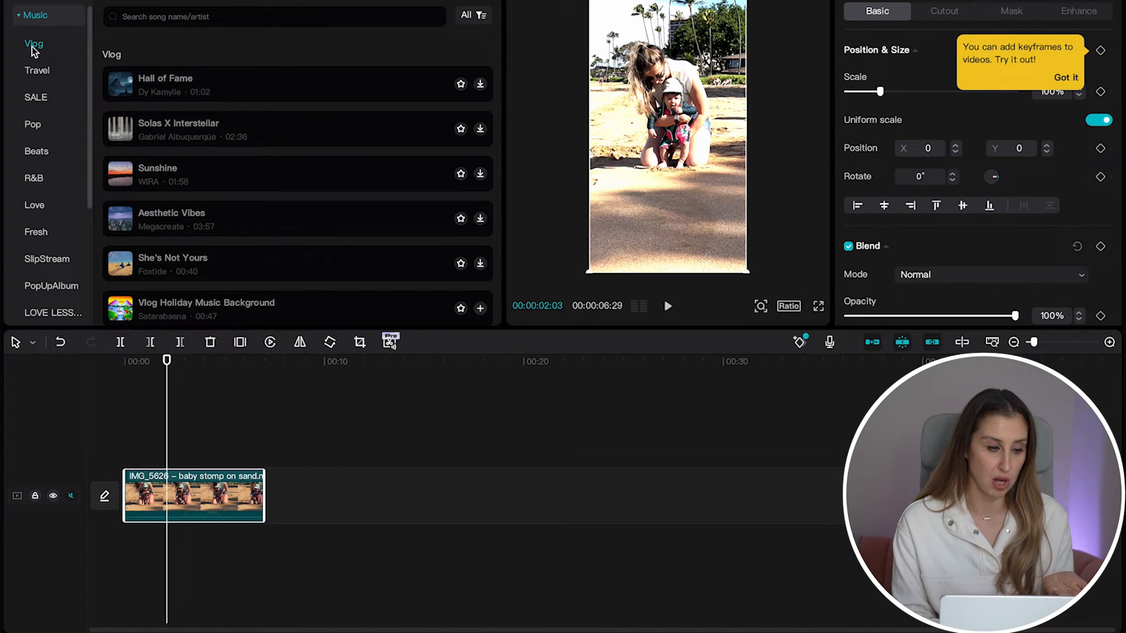
left_click(36, 97)
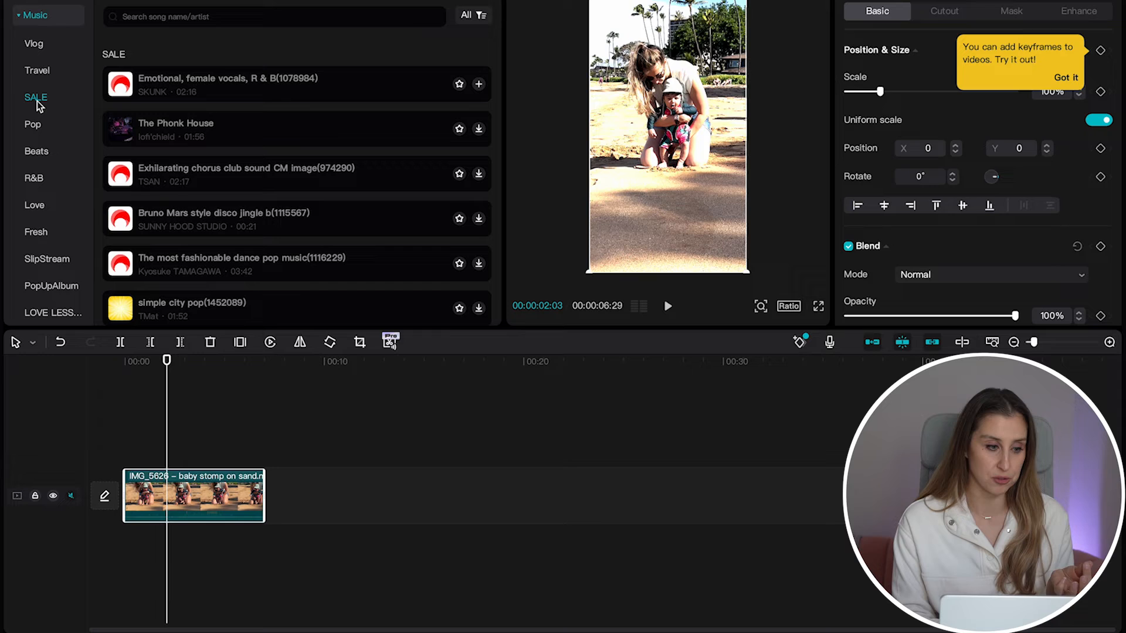
left_click(37, 134)
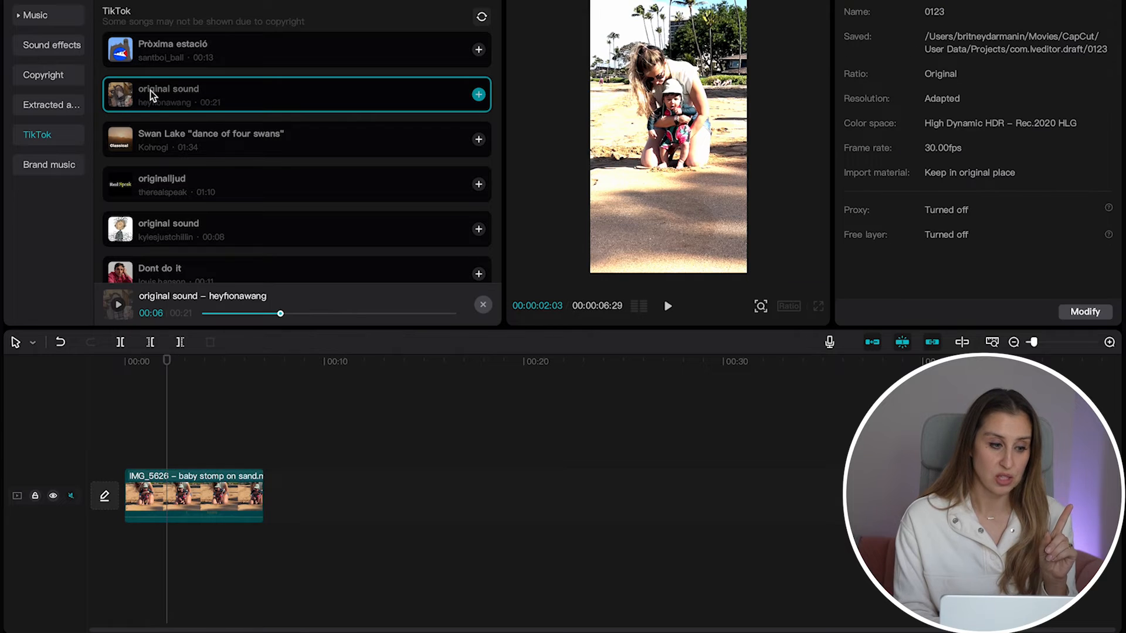
left_click(478, 94)
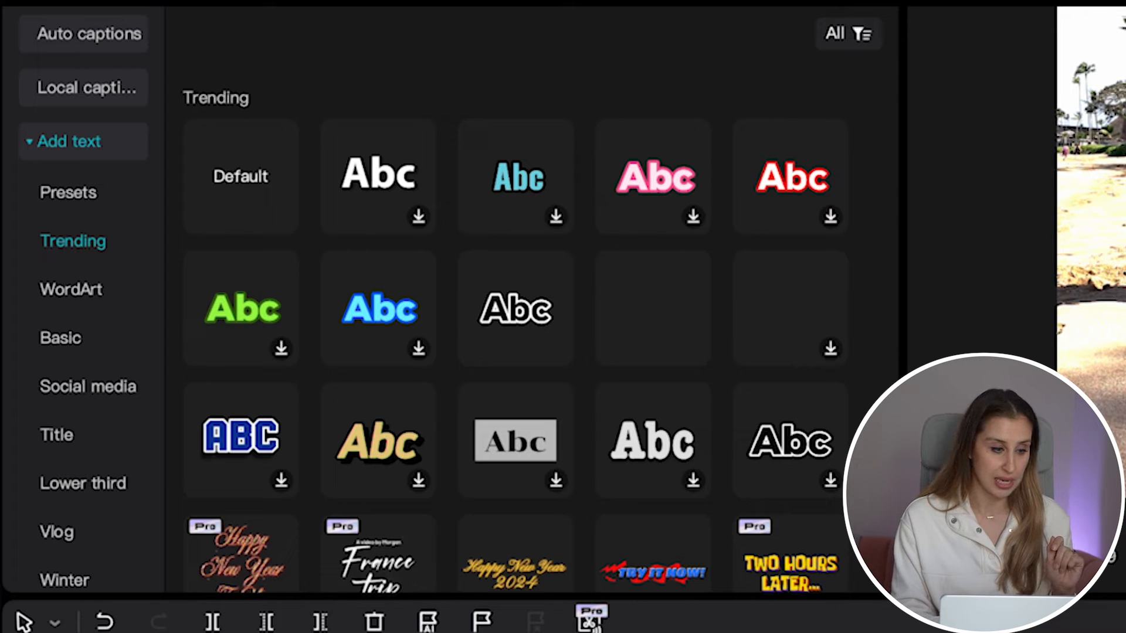
mouse_move(72, 289)
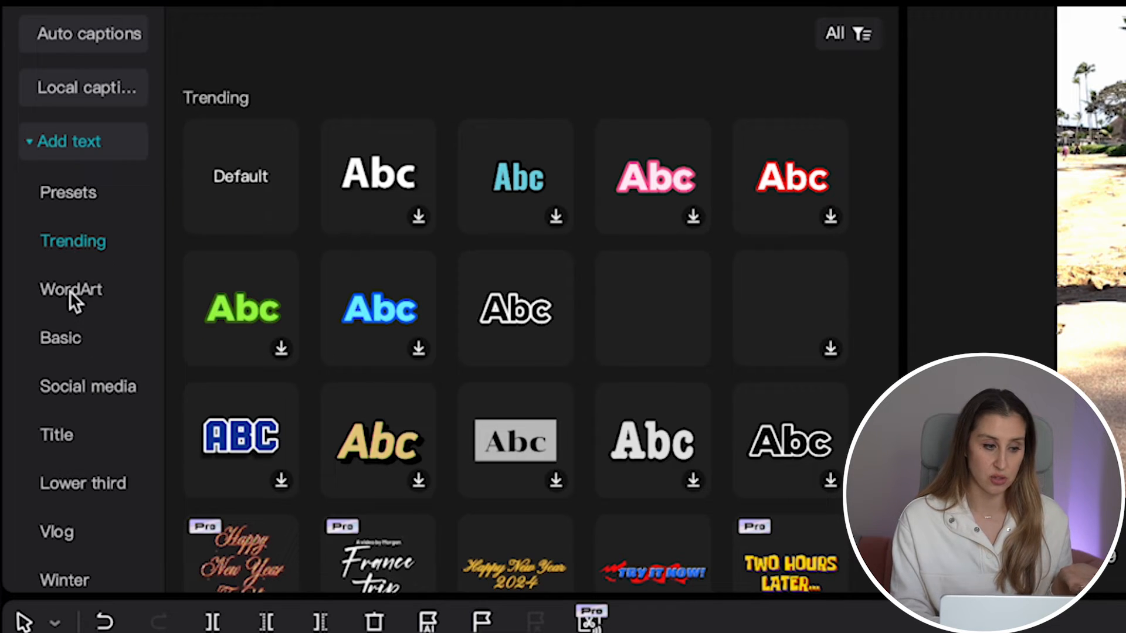
Add a white Trending text style for the 'What I wish more' headline to the clip.
left_click(88, 386)
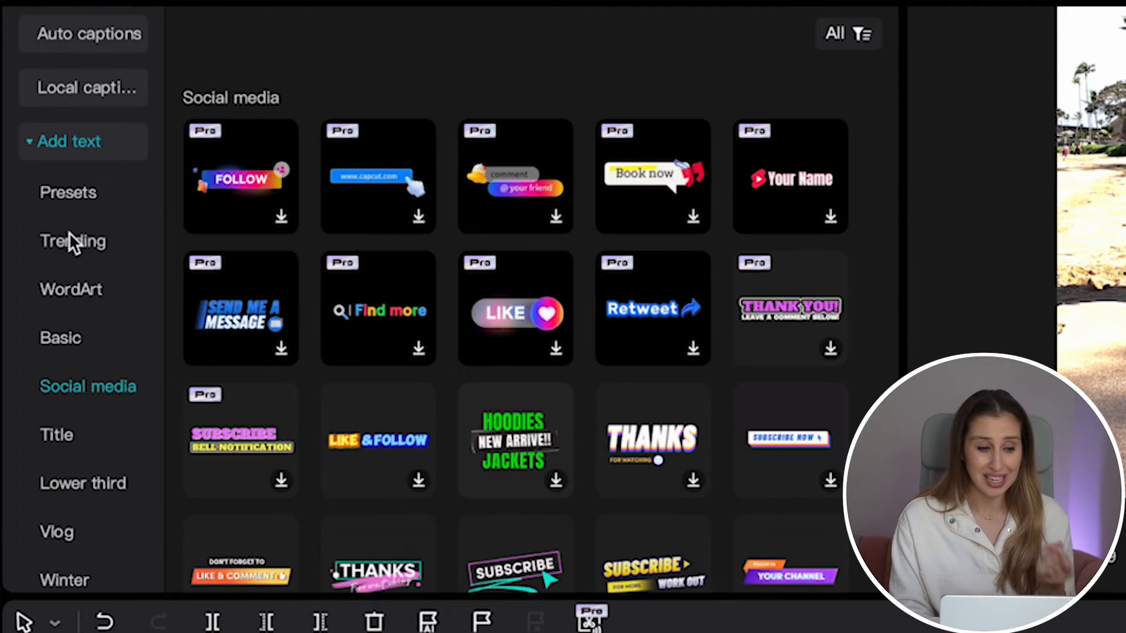
left_click(73, 241)
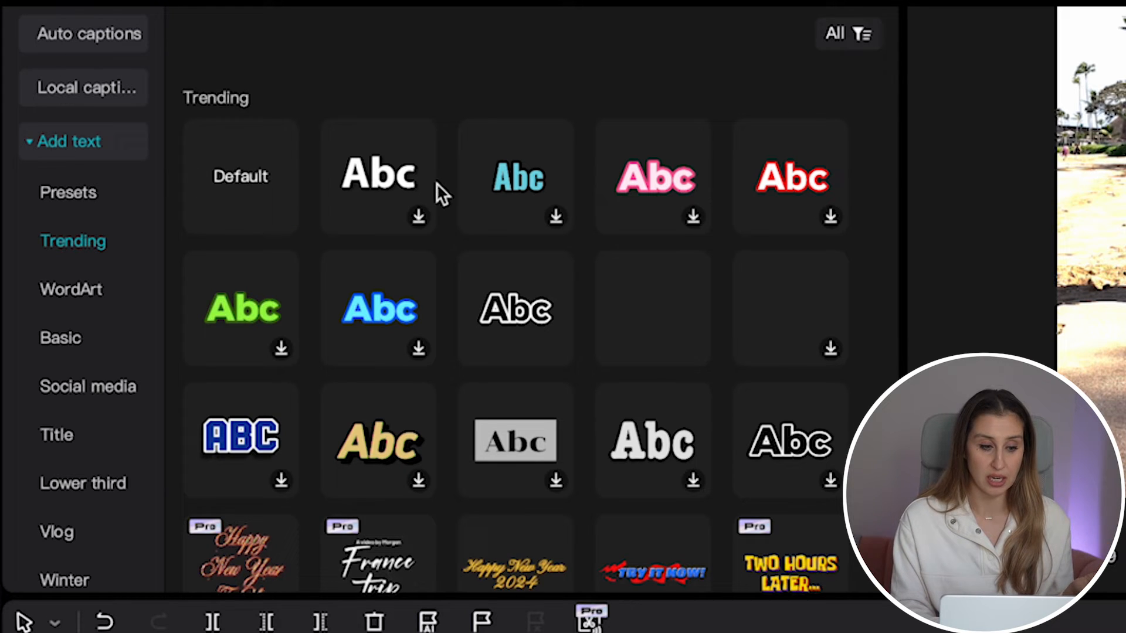
mouse_move(549, 332)
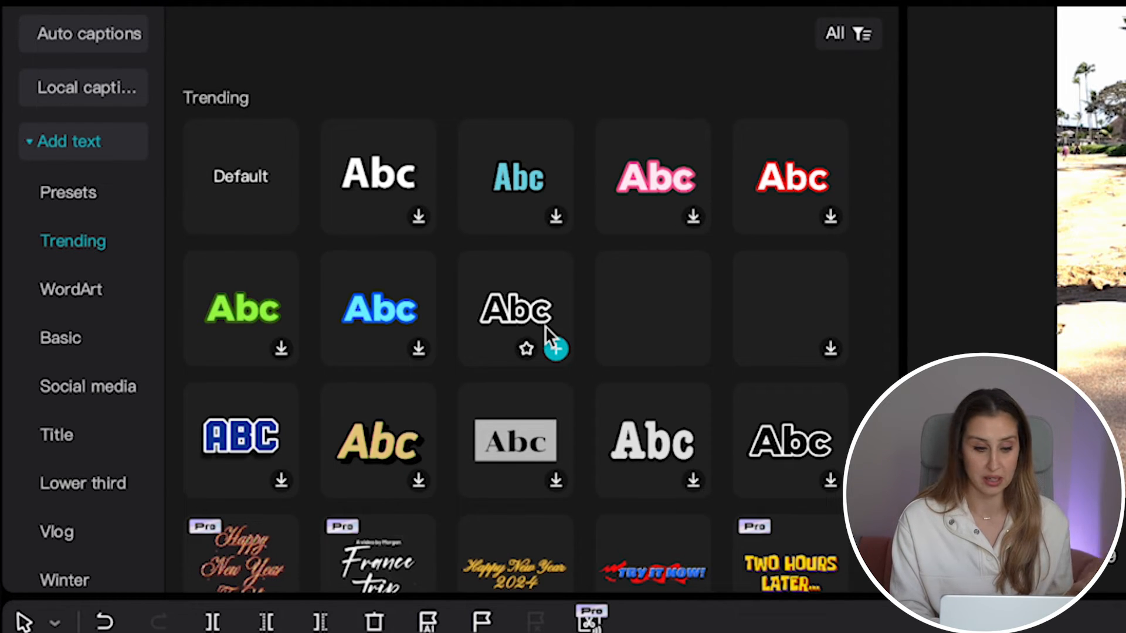
mouse_move(379, 175)
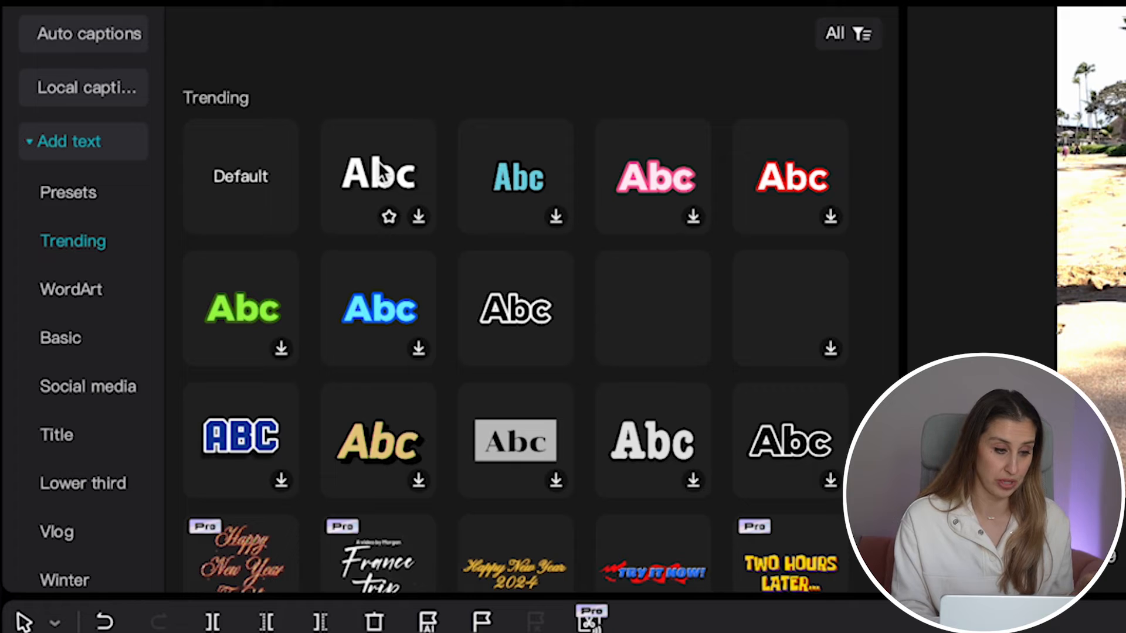
left_click(378, 176)
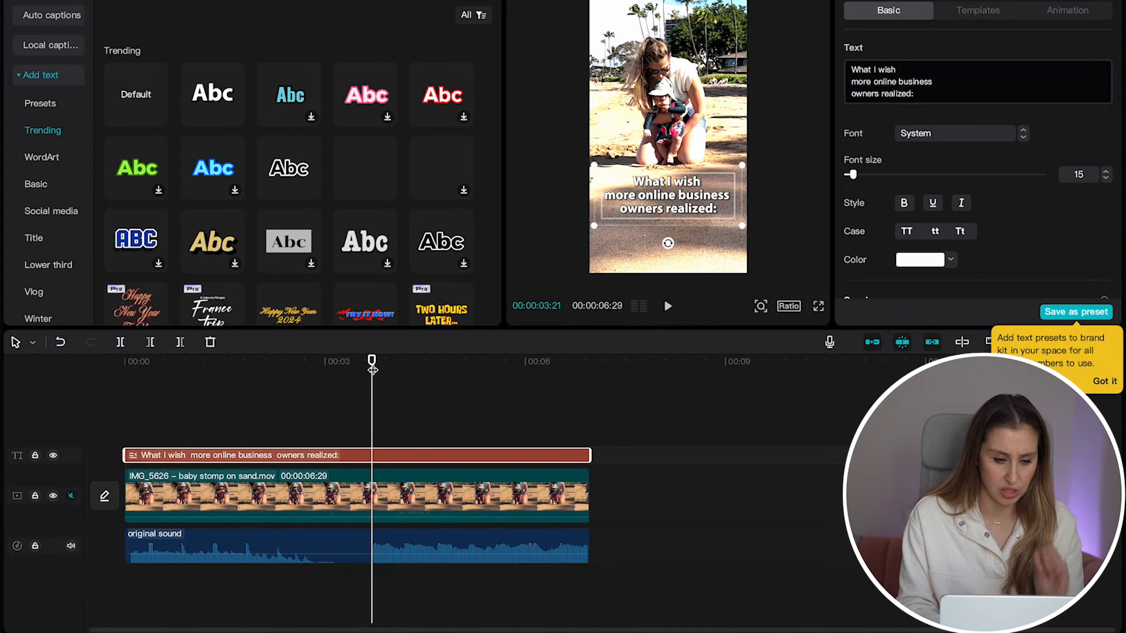
mouse_move(622, 226)
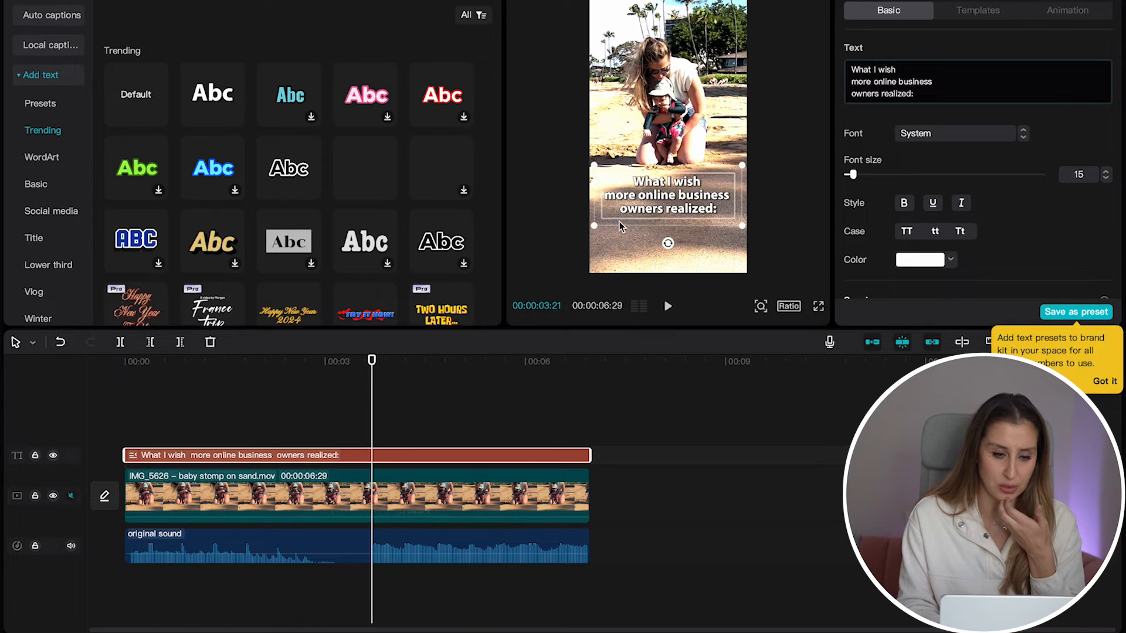
mouse_move(693, 216)
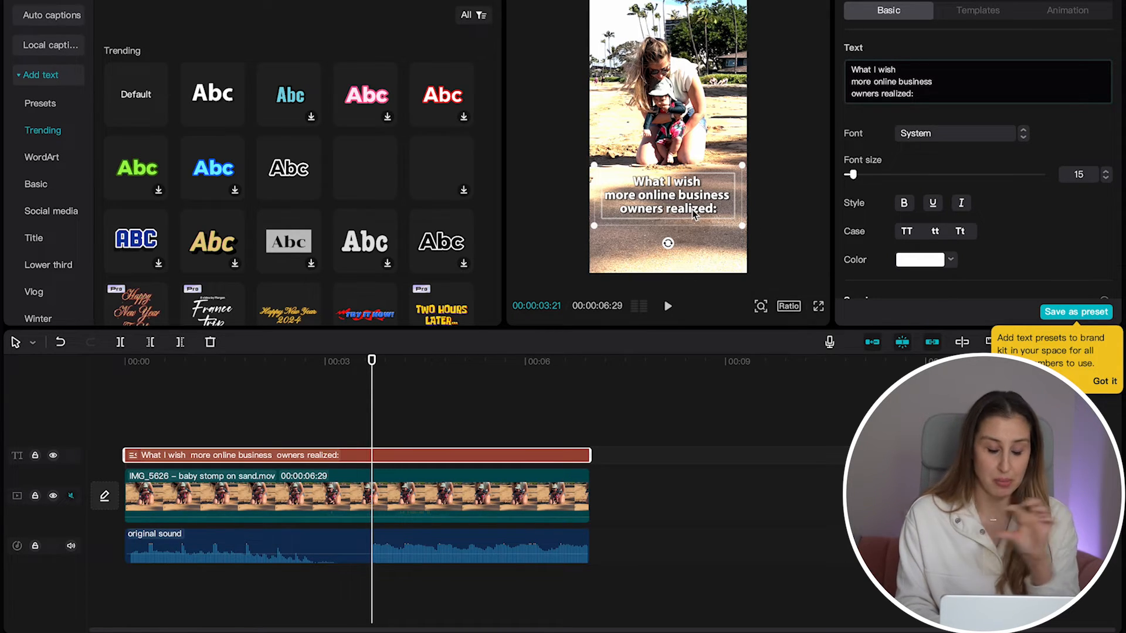
mouse_move(667, 266)
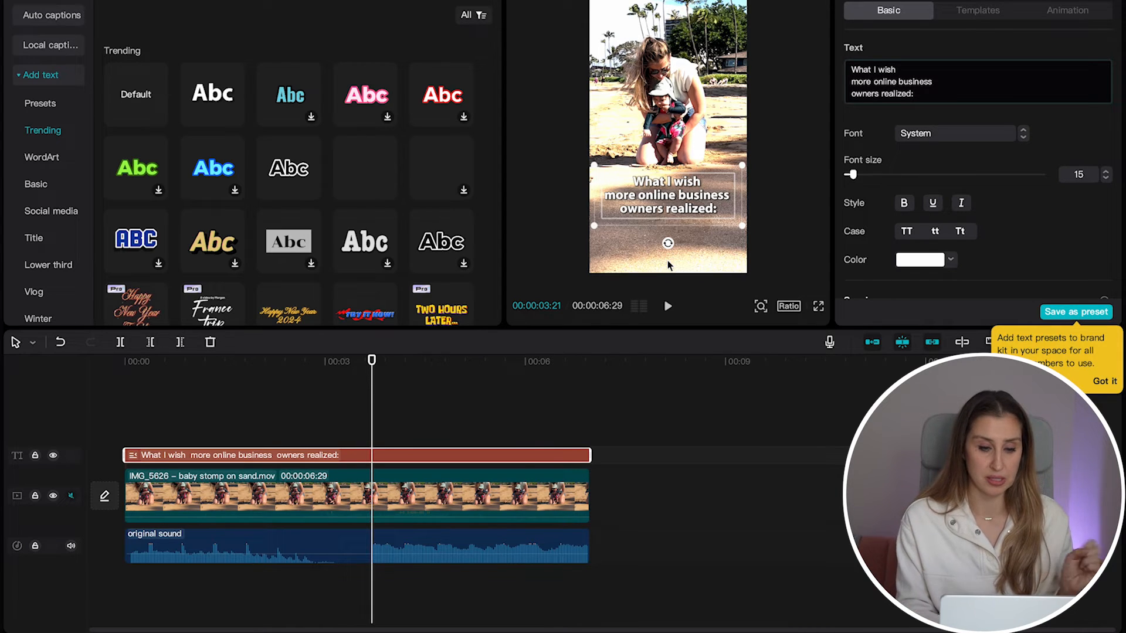
mouse_move(115, 220)
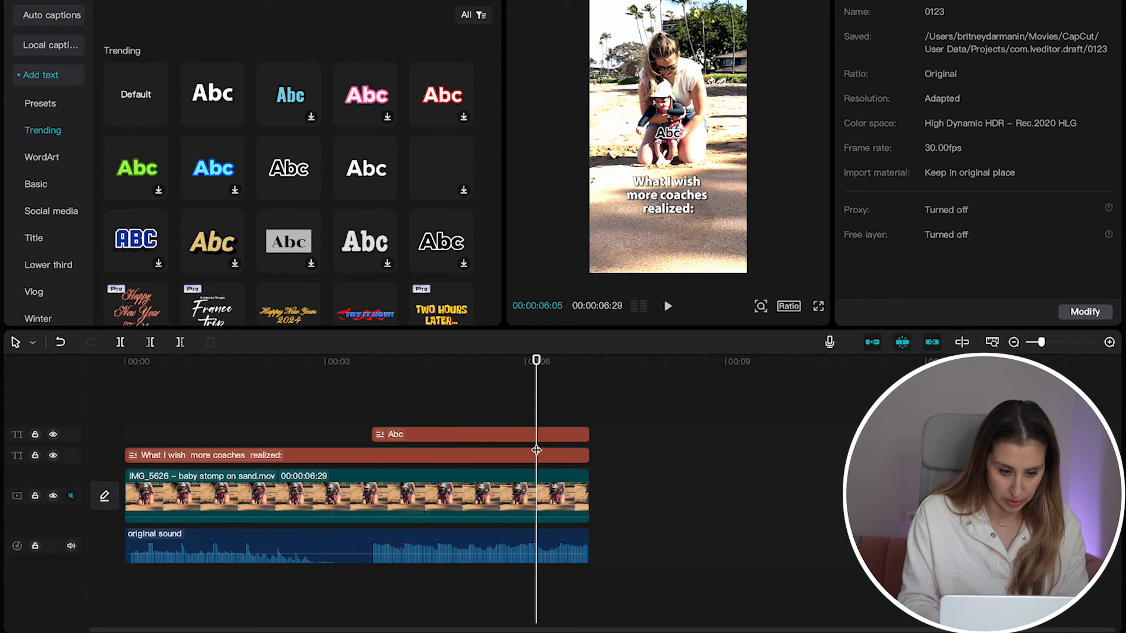
Add a second caption reading "You gotta show your face" beneath the headline.
left_click(479, 434)
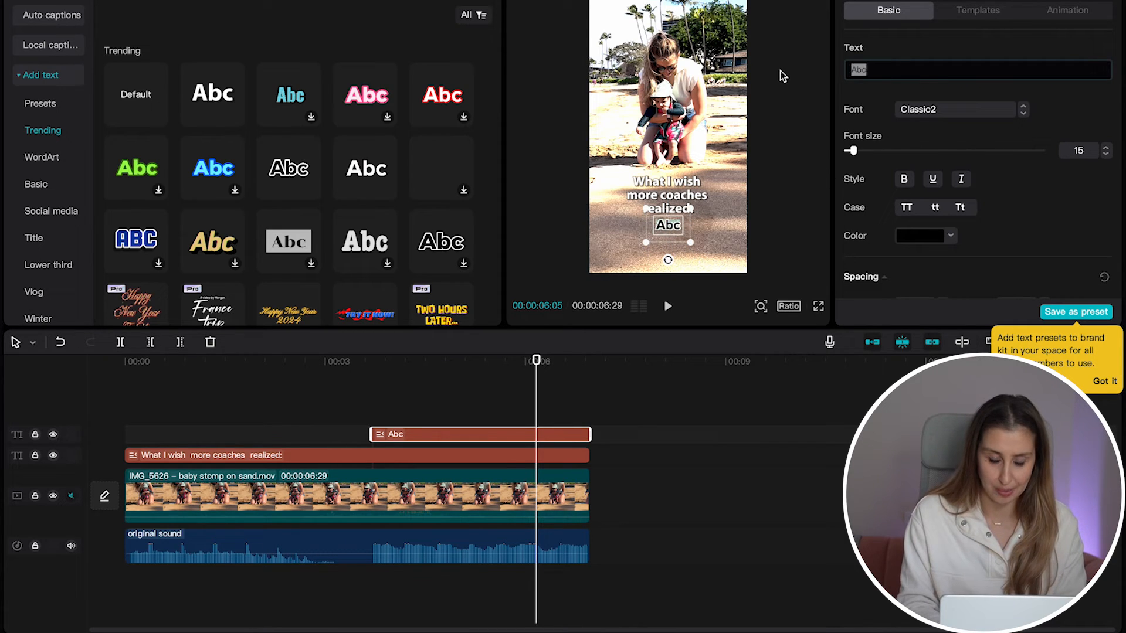
type("You gotta show your face")
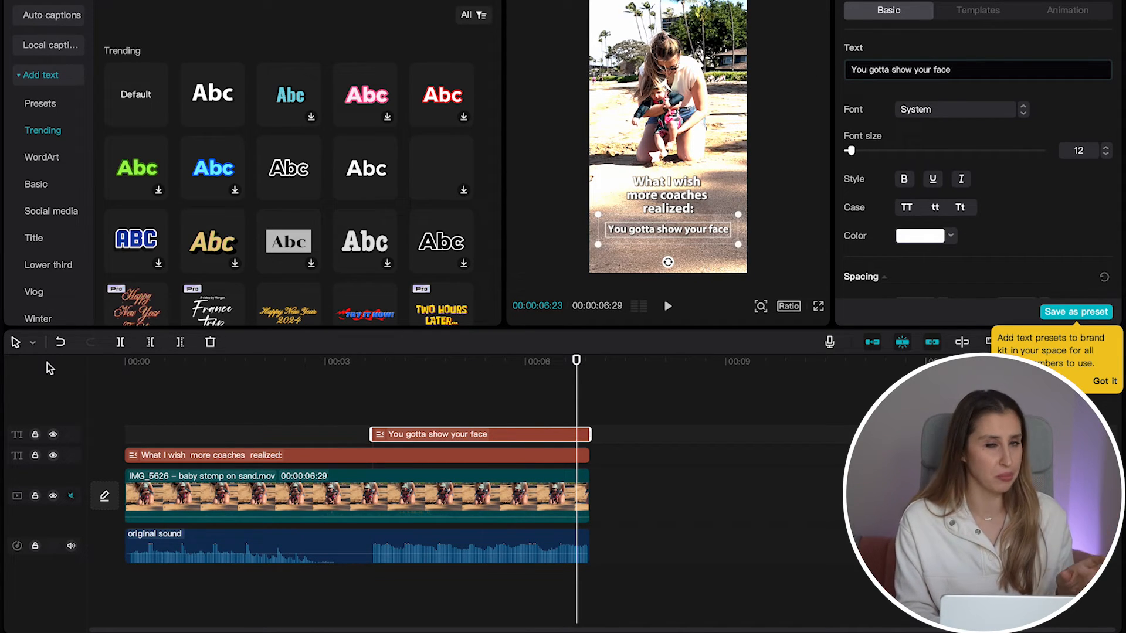
mouse_move(494, 385)
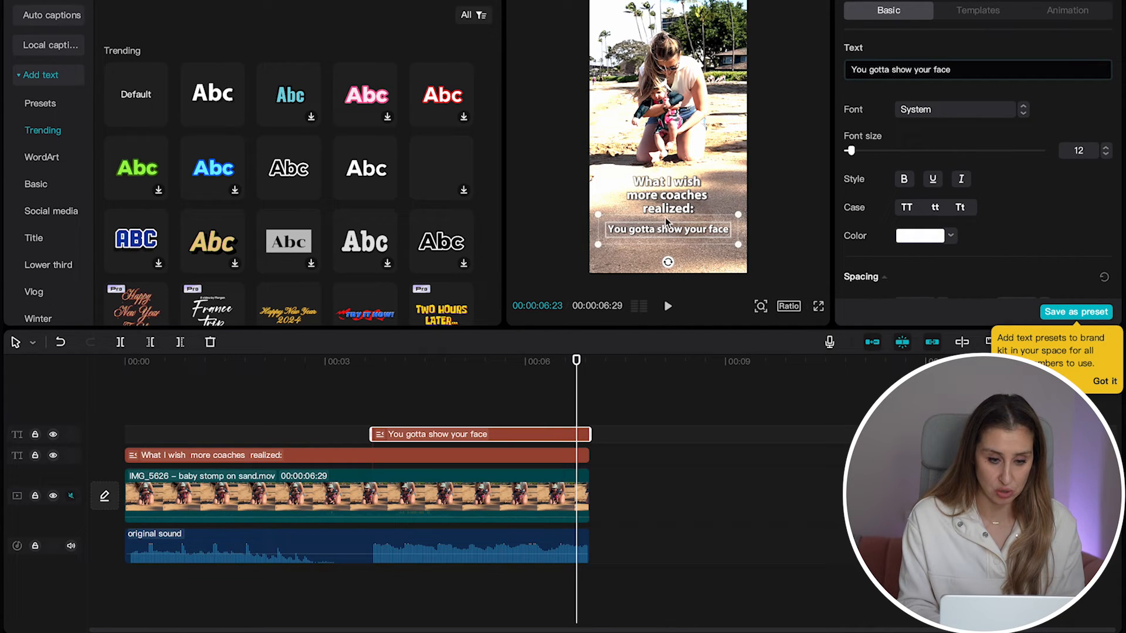
left_click(1105, 381)
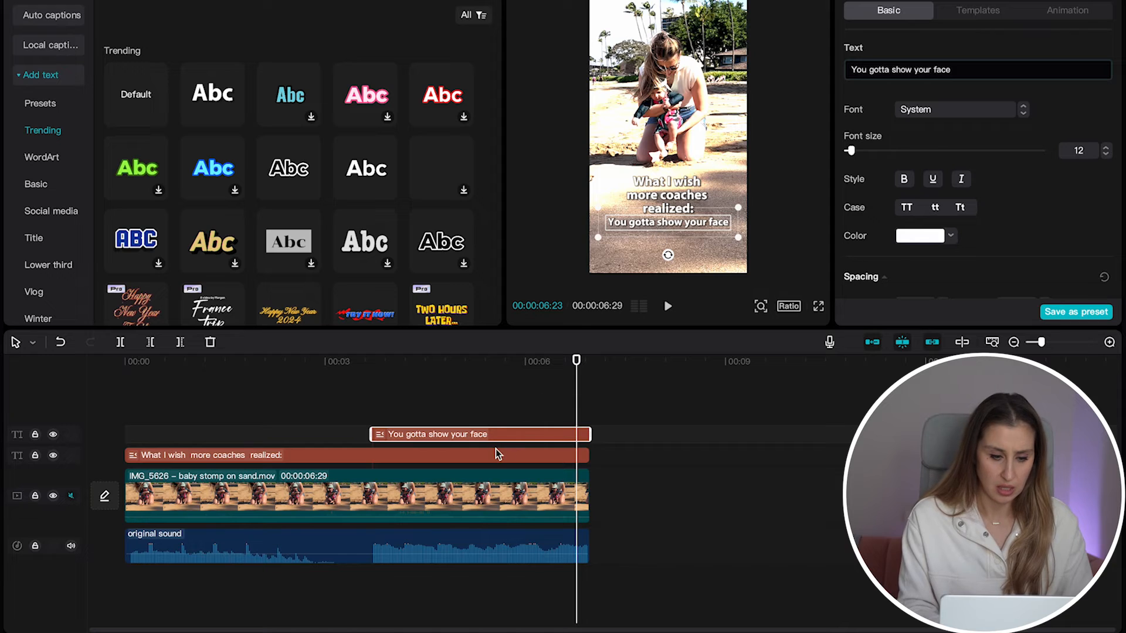
Add a third caption "MORE IN CAPTION" and reduce the caption font size.
left_click(485, 360)
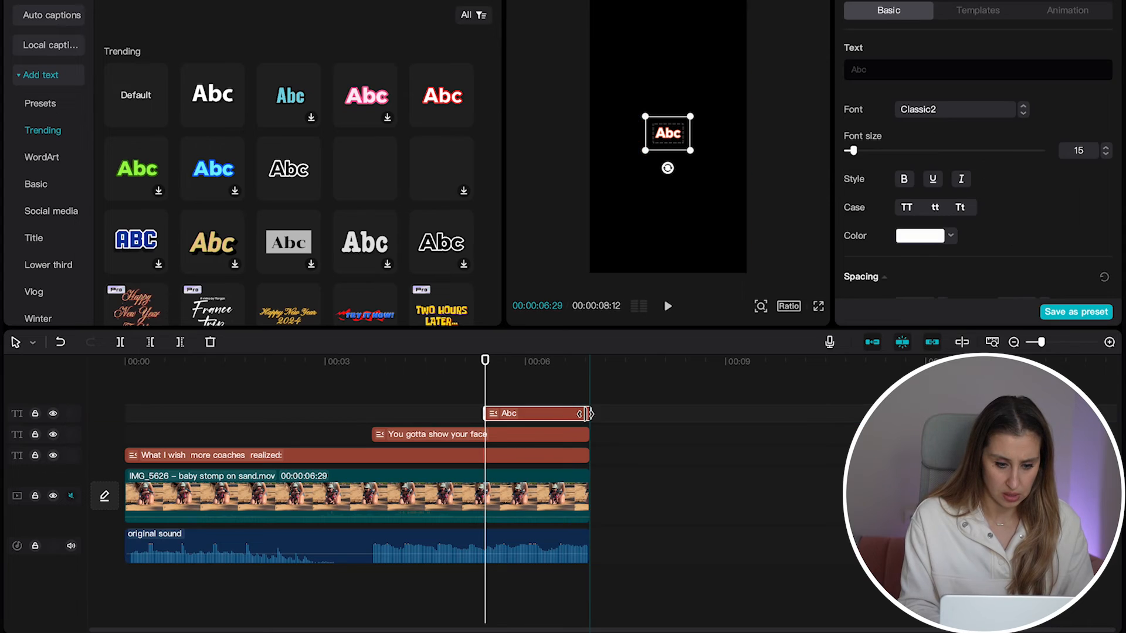
type("MORE")
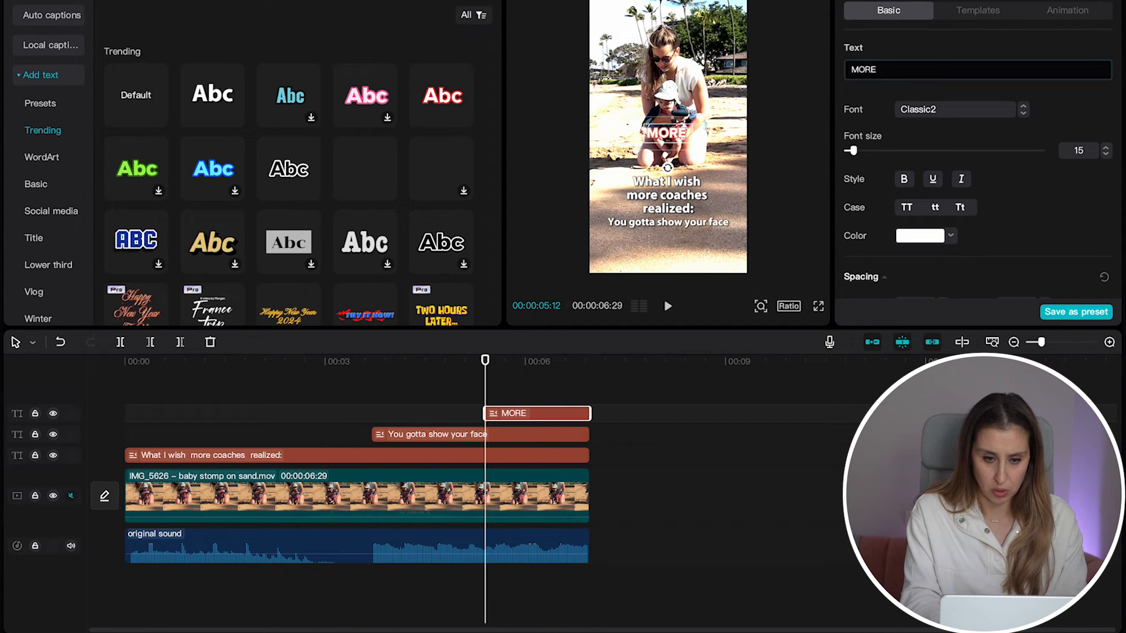
type("IN CAPTION")
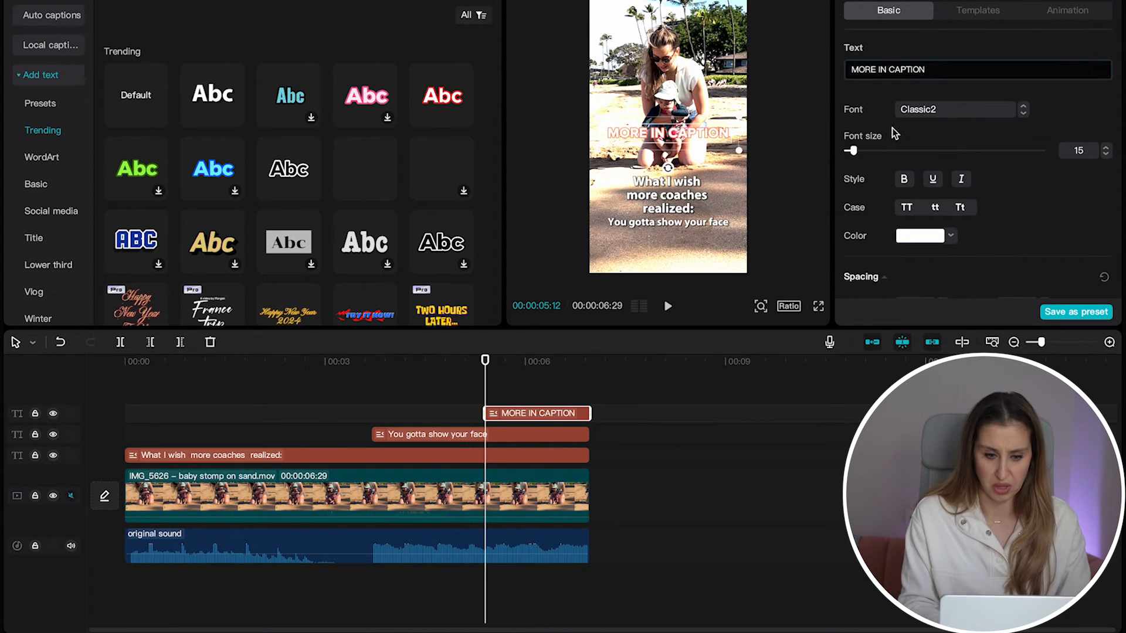
left_click(478, 434)
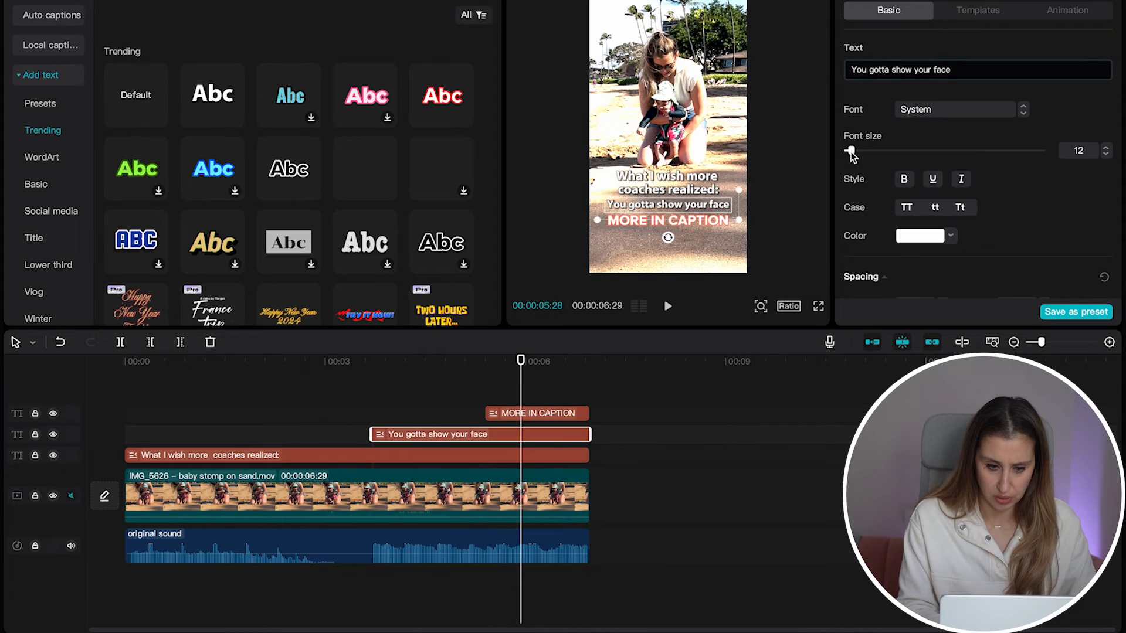
left_click(850, 150)
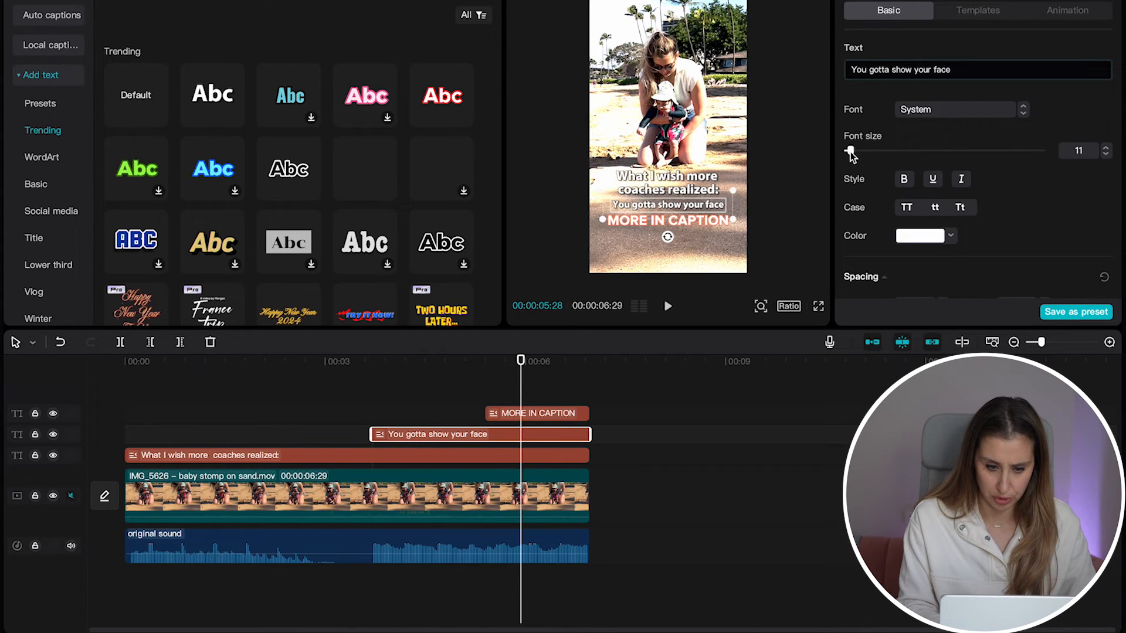
left_click(535, 413)
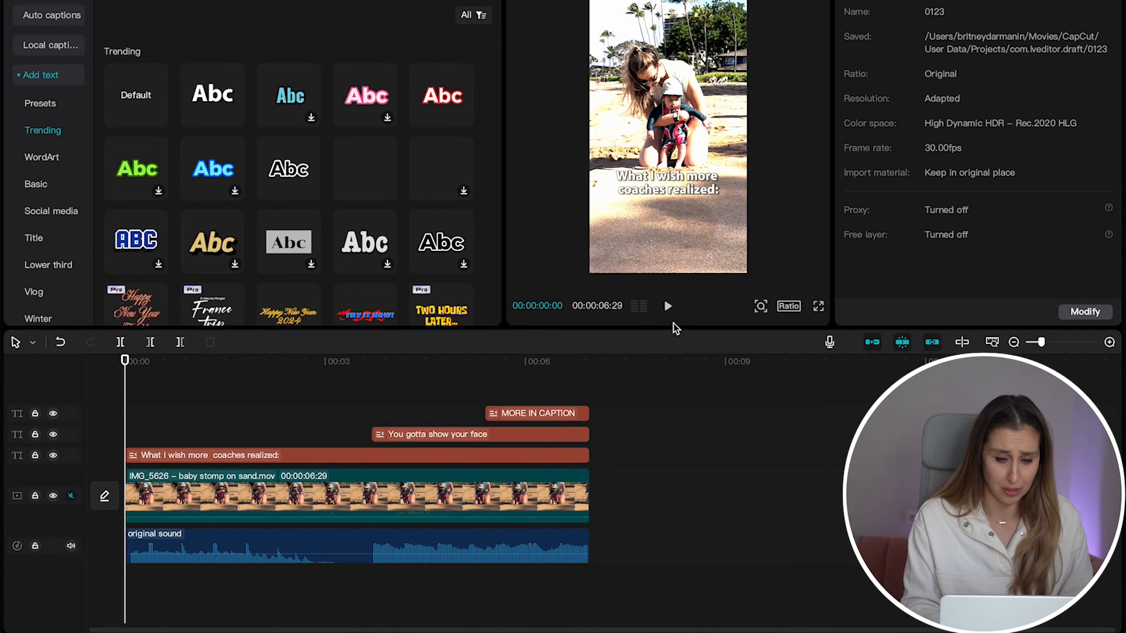
mouse_move(820, 308)
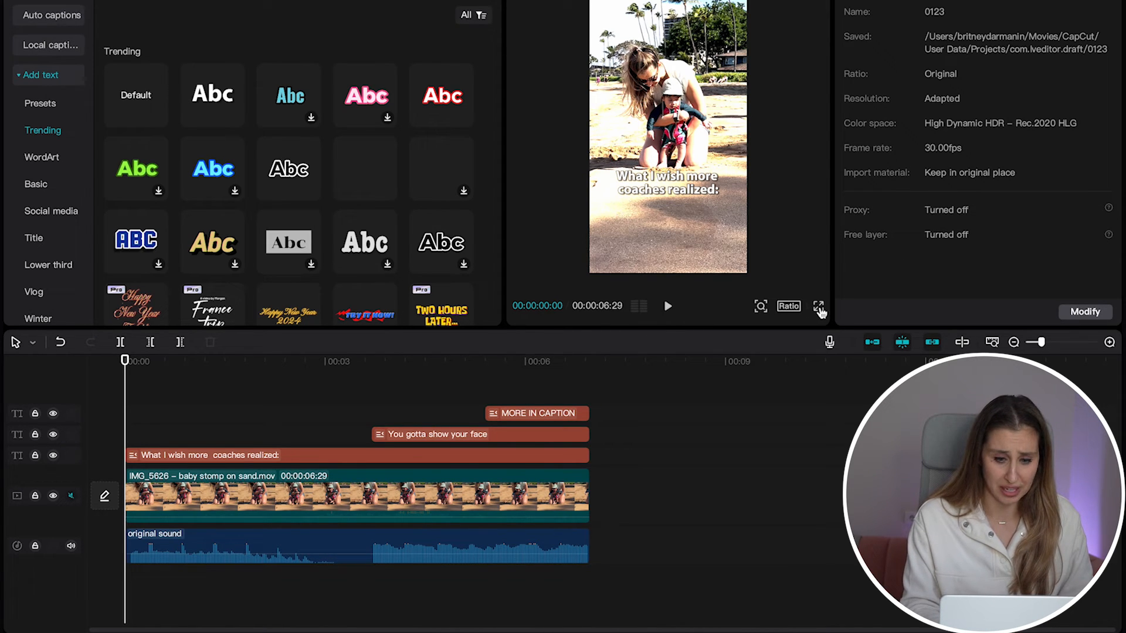
left_click(820, 306)
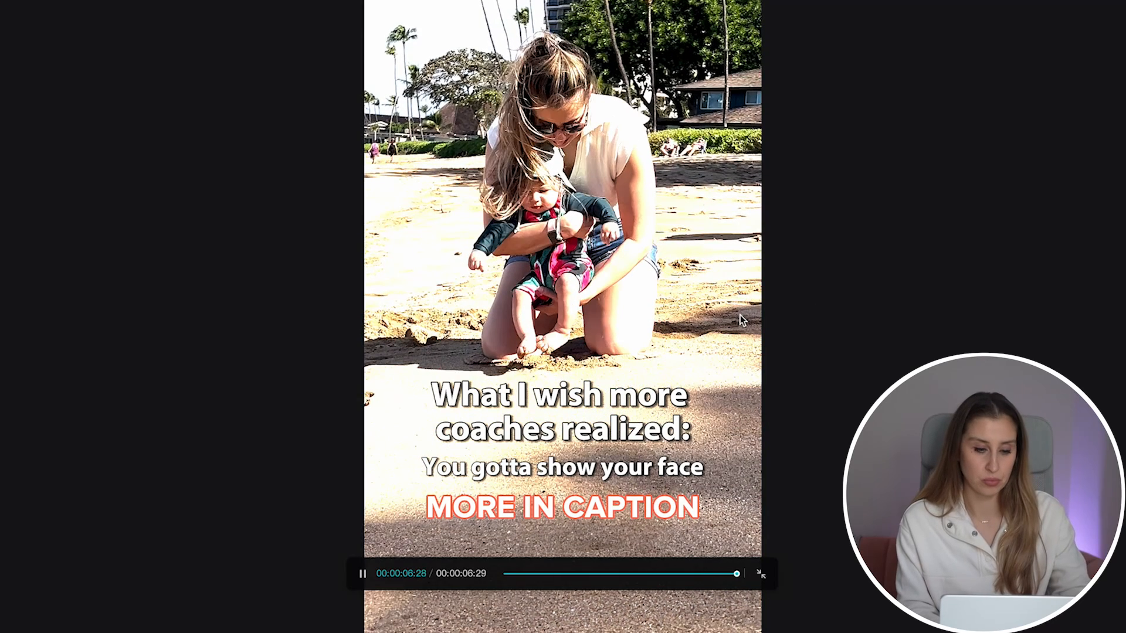
left_click(760, 574)
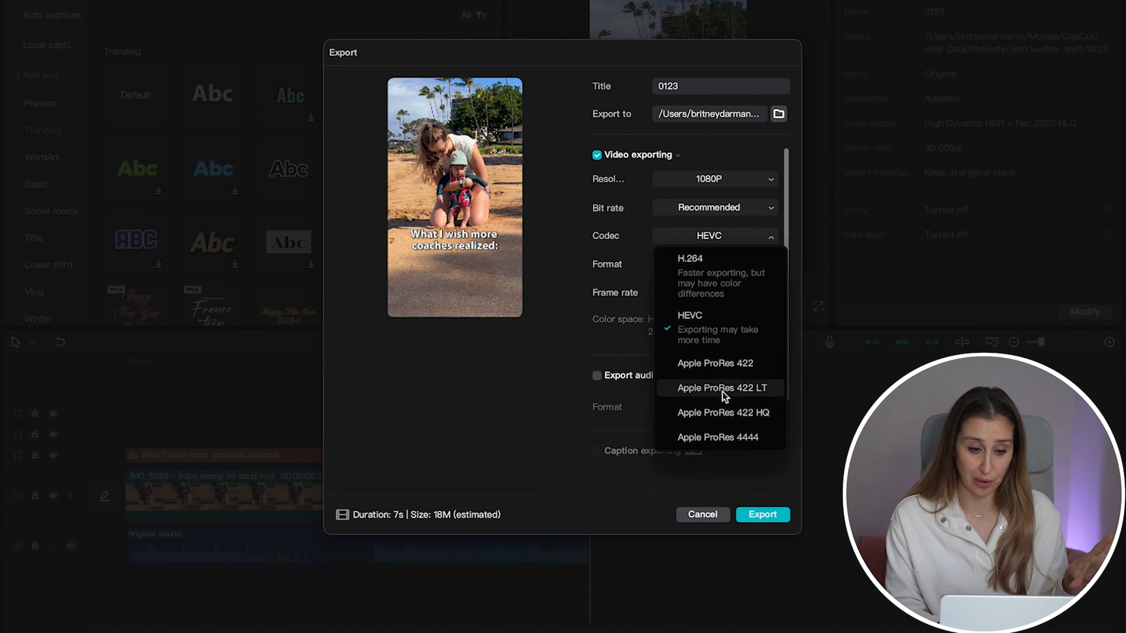
Export the reel at 1080p HEVC mp4 as 0123.mp4 and check it in Downloads.
left_click(689, 322)
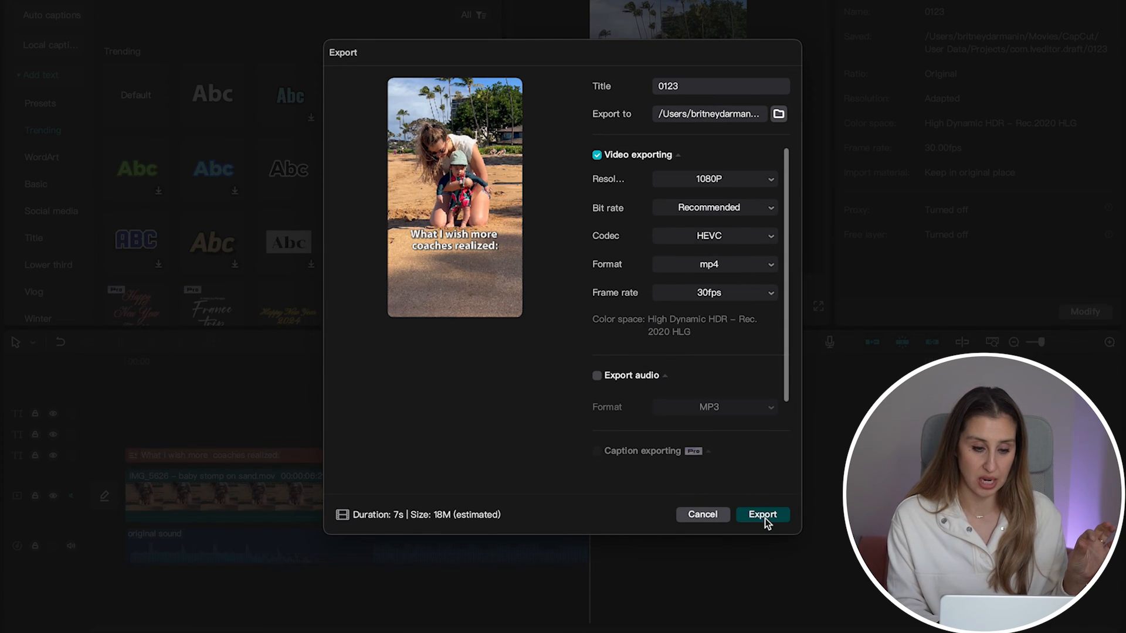
left_click(762, 514)
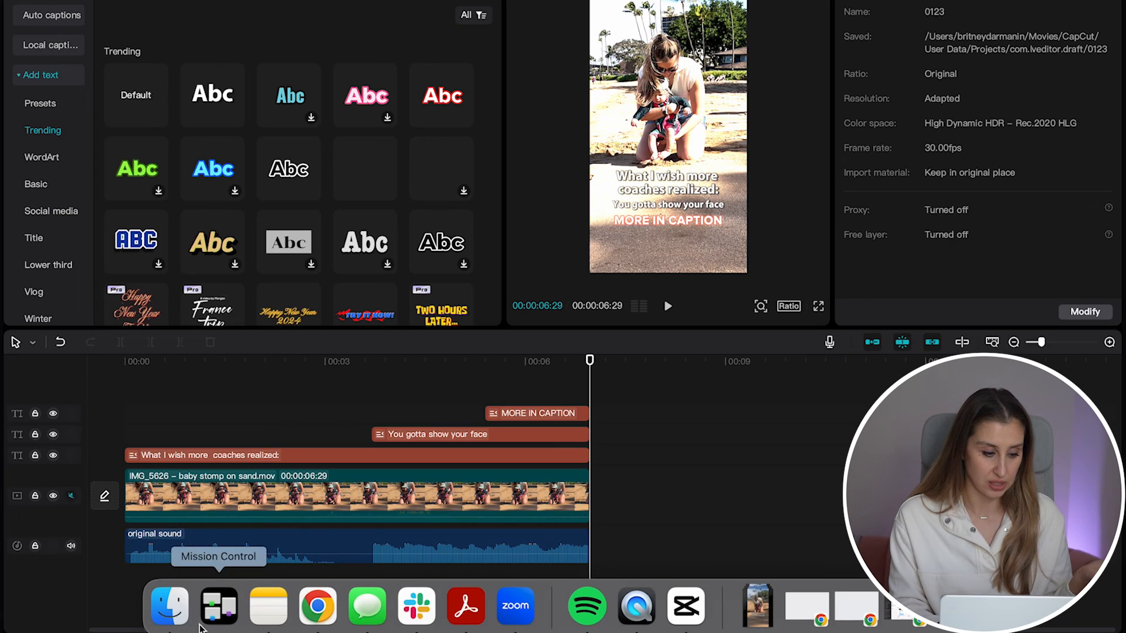
left_click(167, 606)
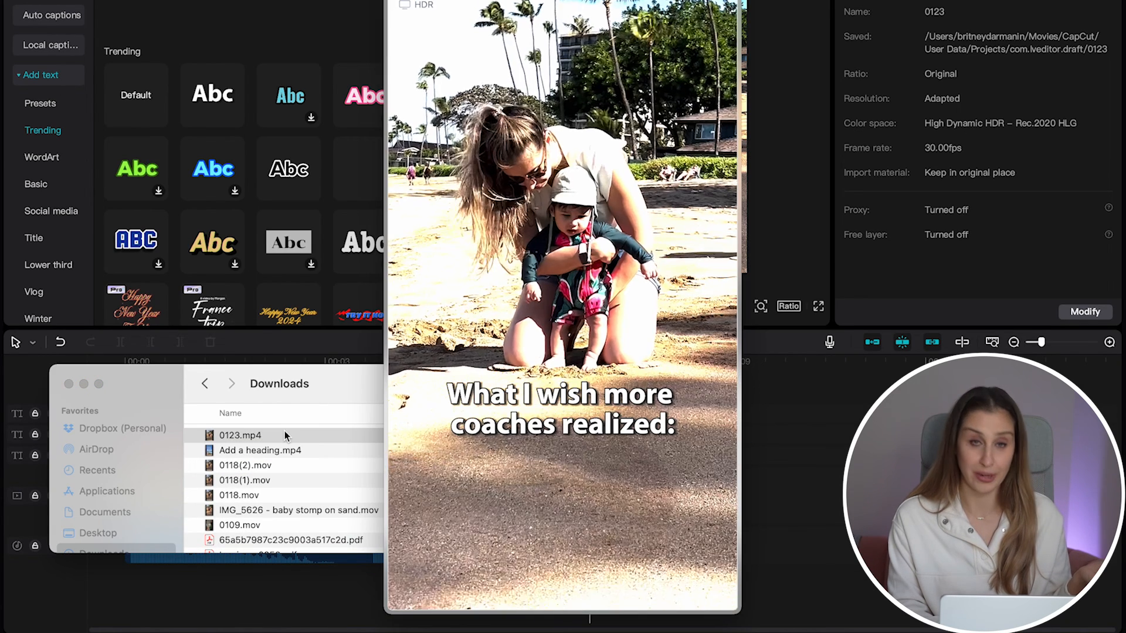